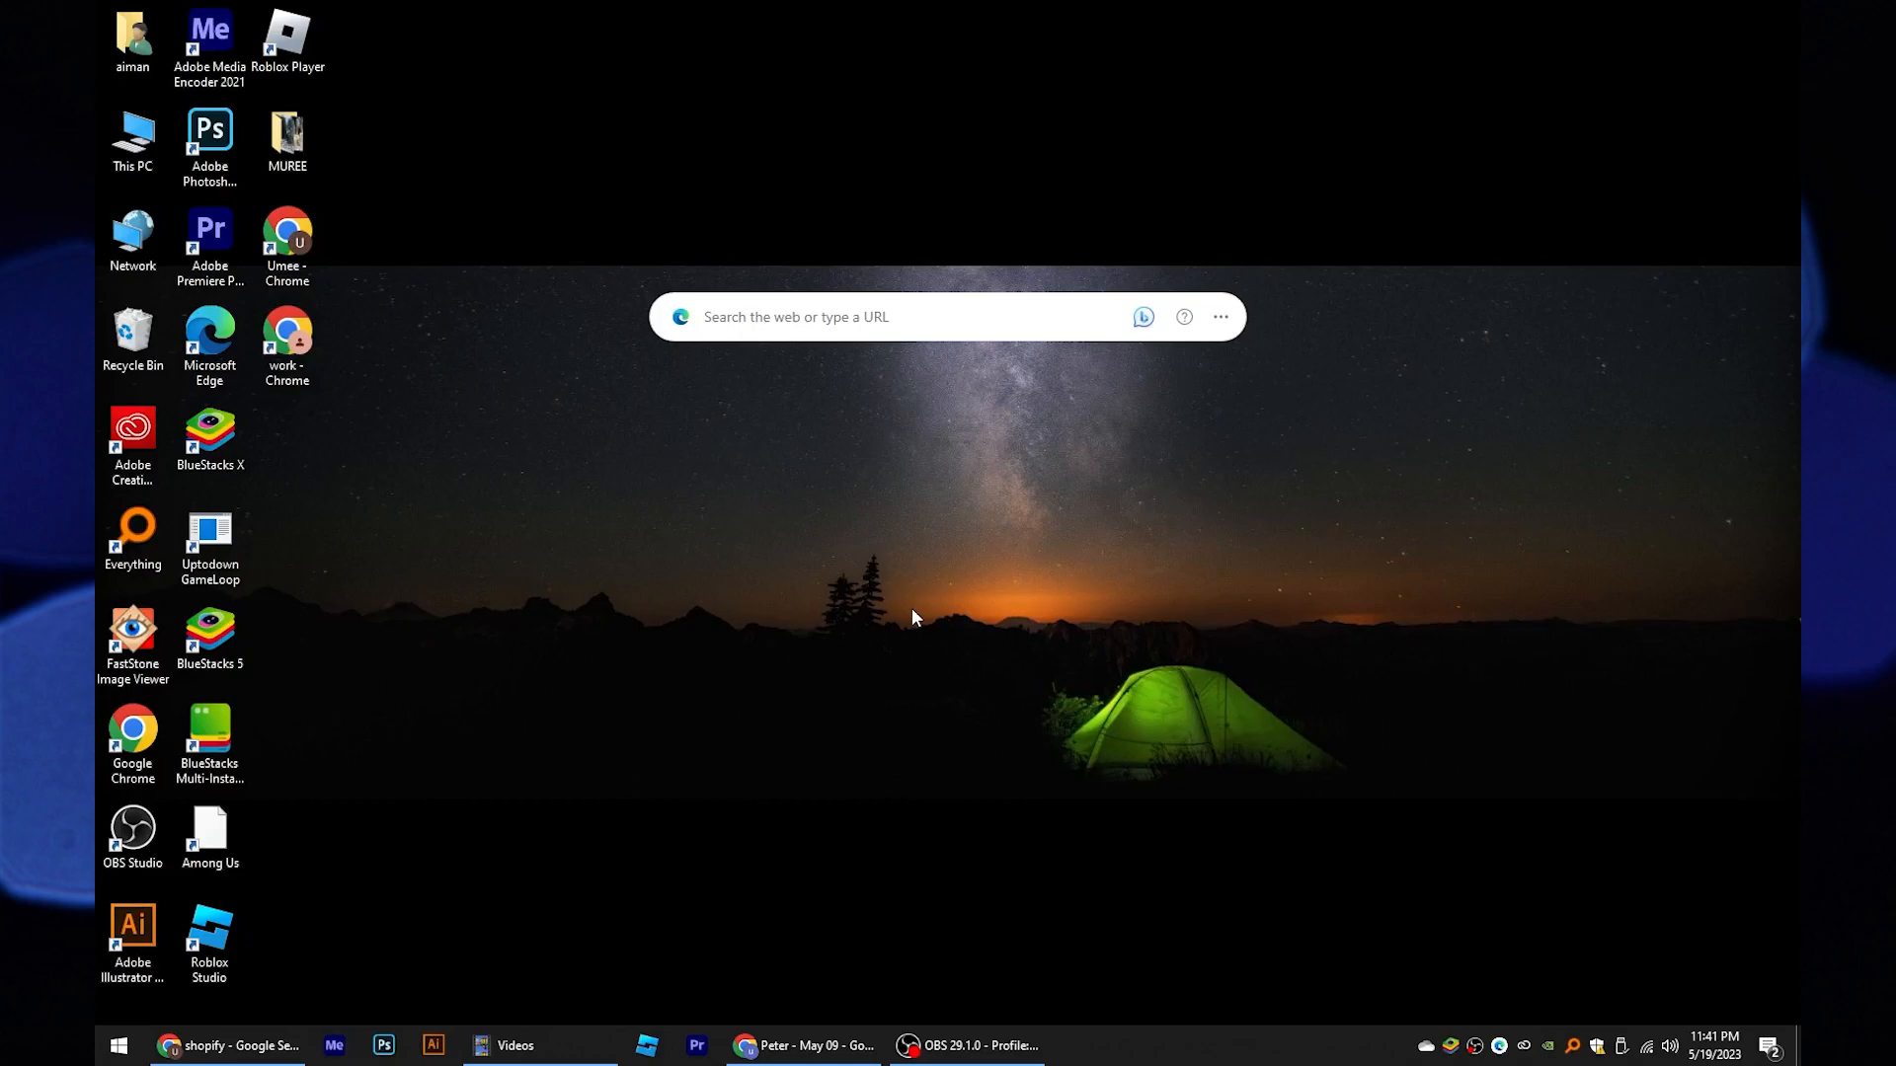
Run a Google web search for 'shopify' and bring up the results
click(192, 1047)
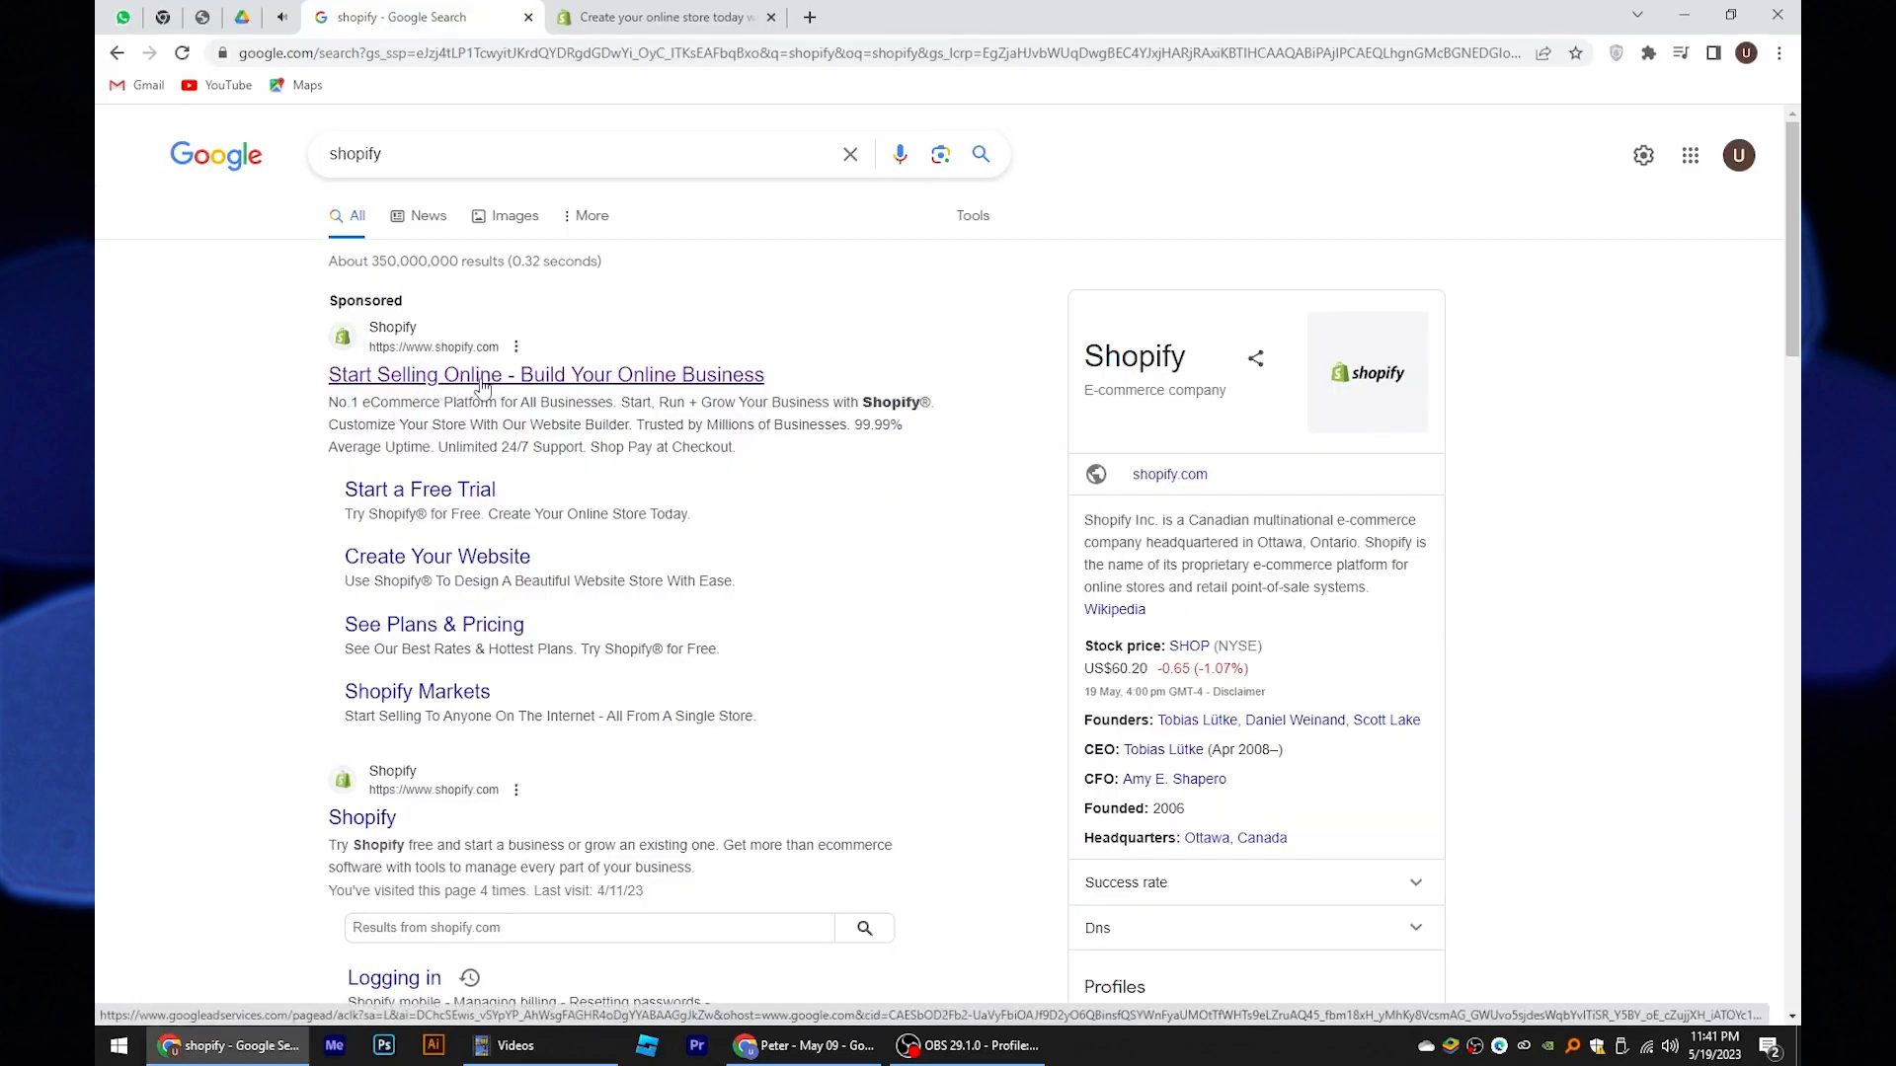
Start a Shopify free trial from the sponsored result using the entered email address
click(545, 373)
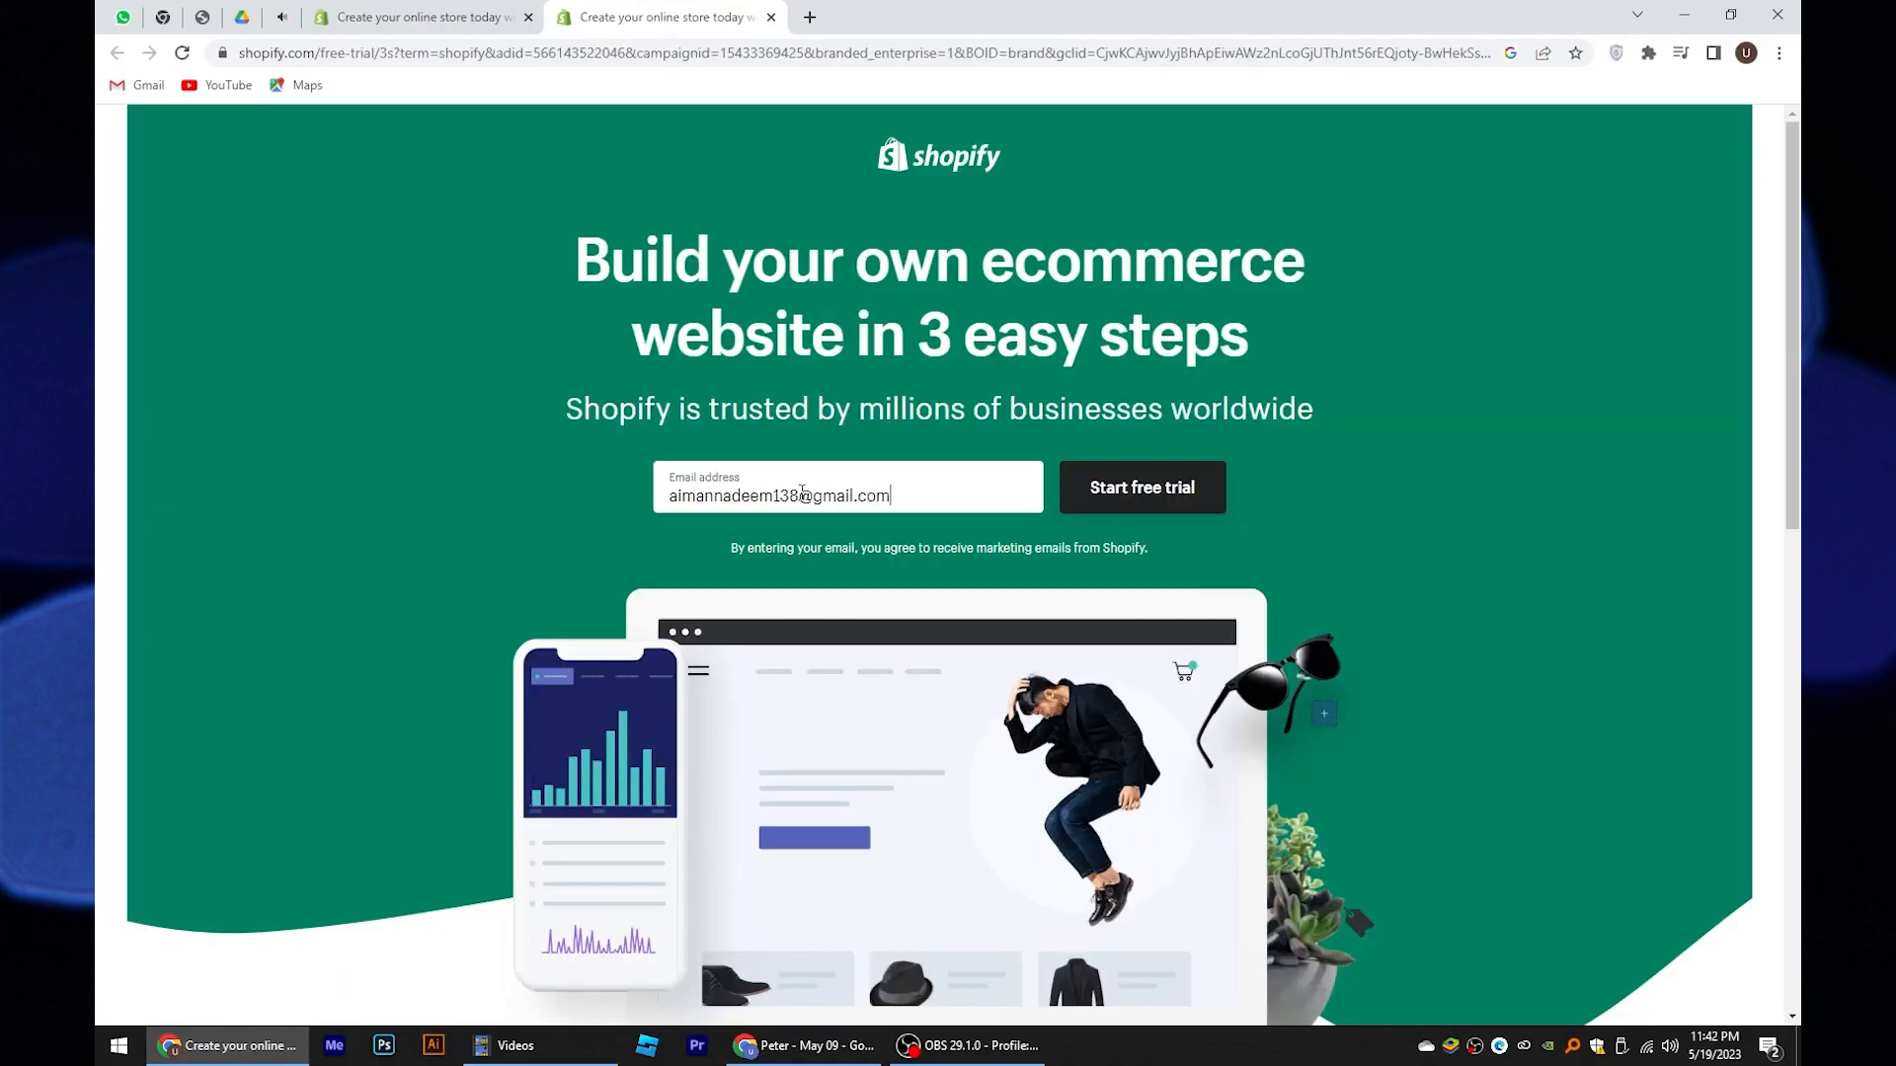
click(1139, 488)
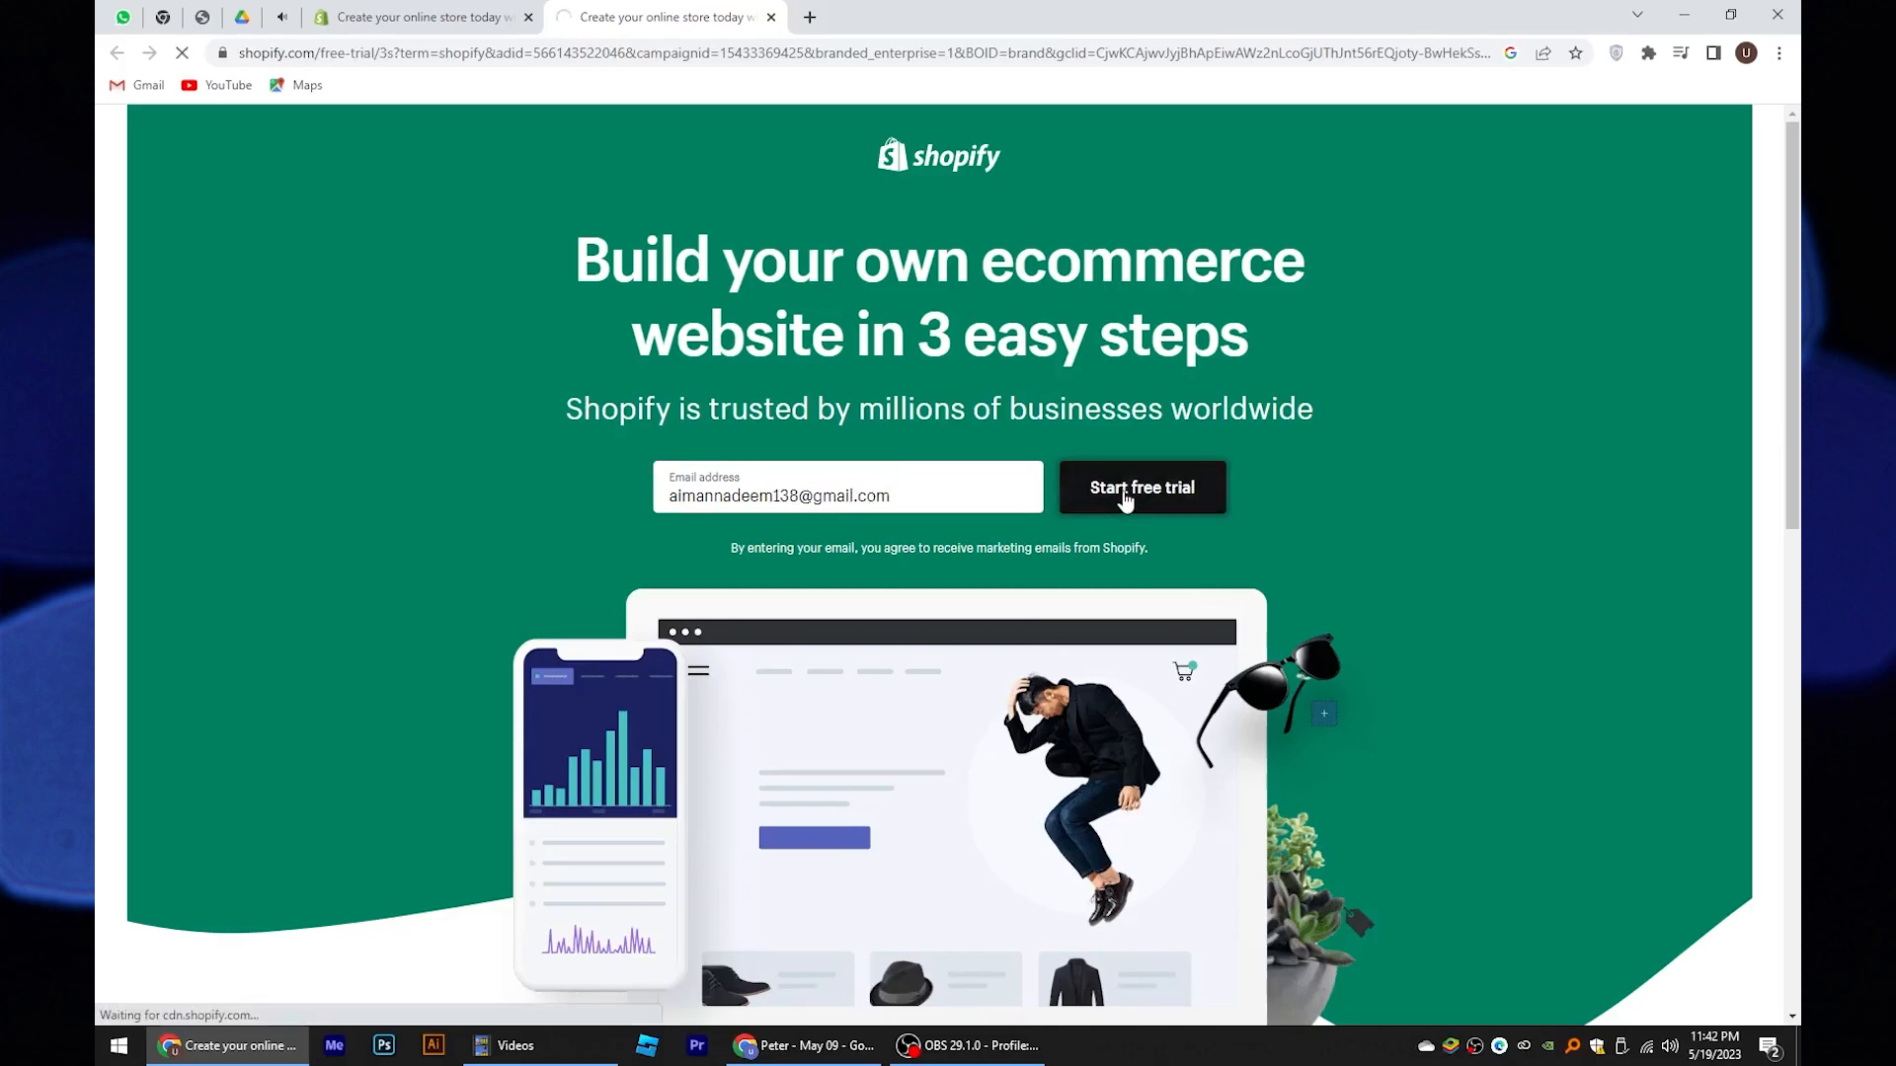
click(1140, 488)
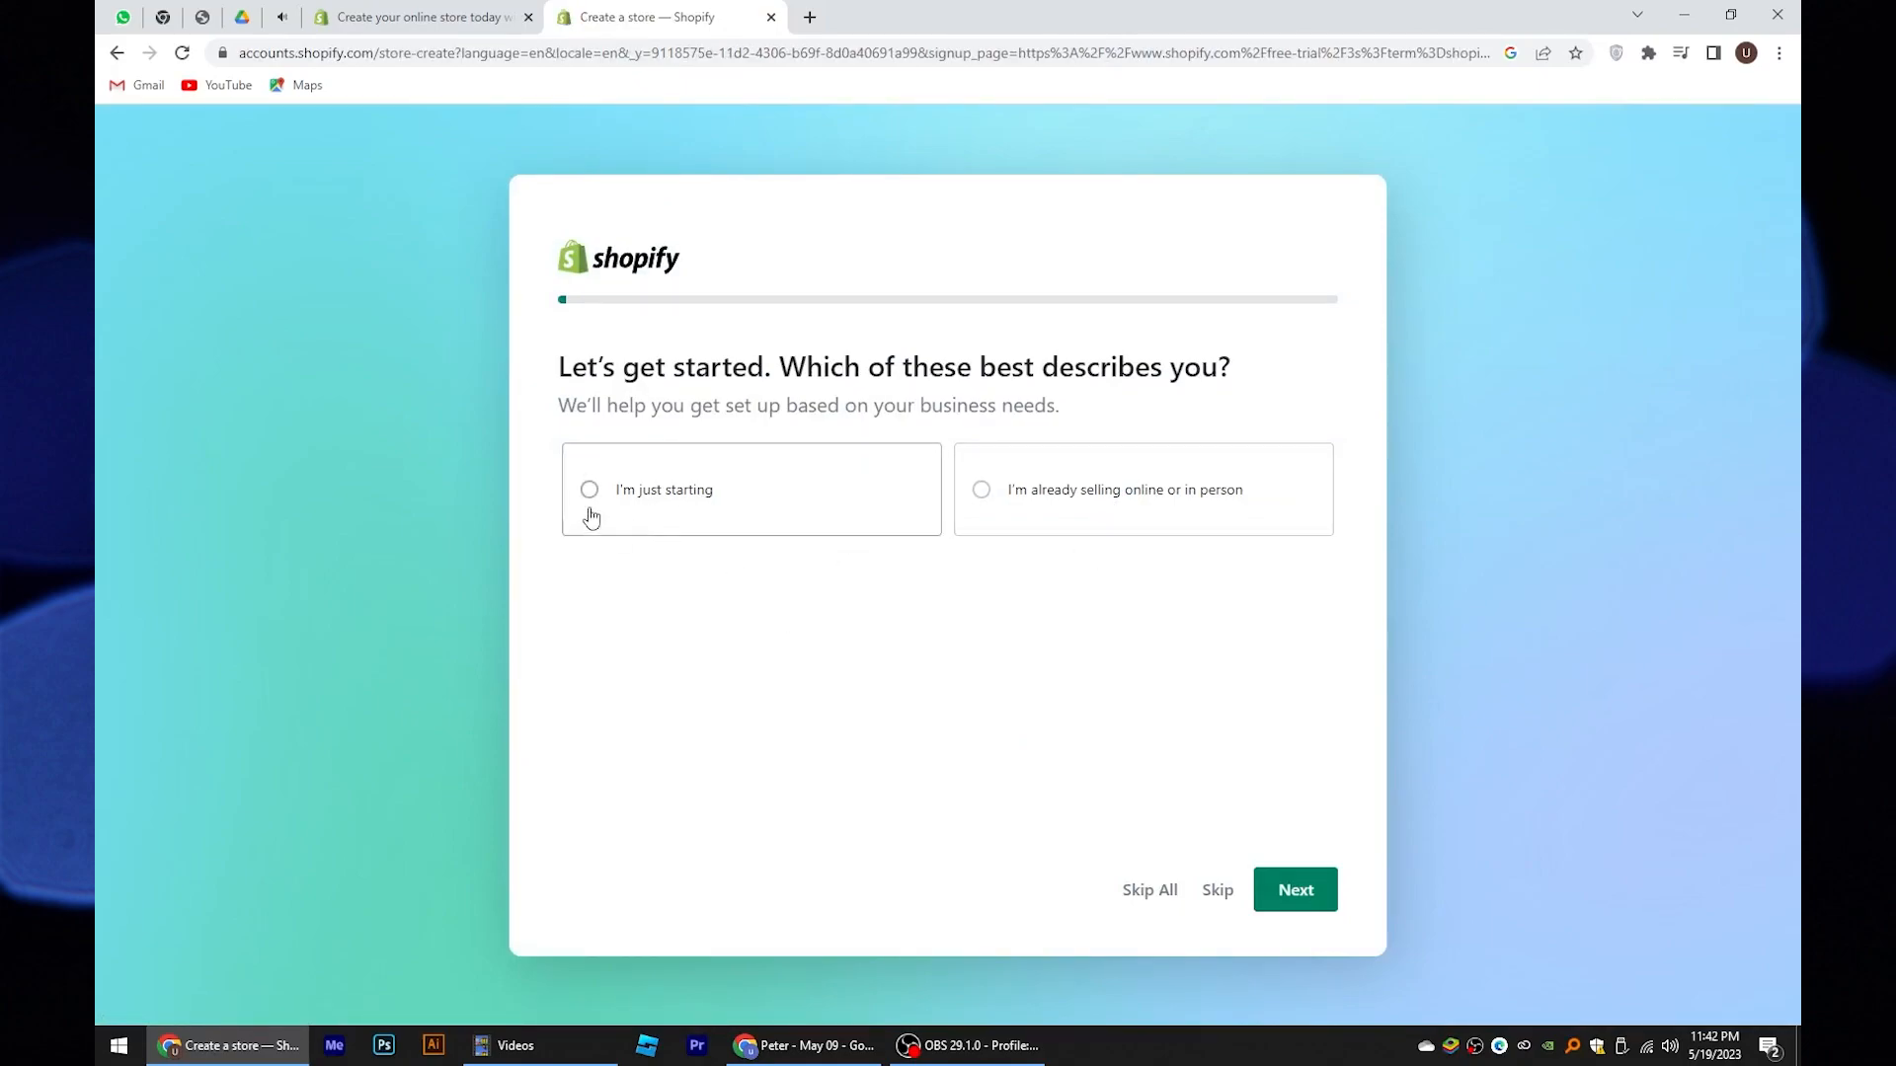
Answer 'I'm just starting' and move past the where-to-sell and what-to-sell questions
click(589, 490)
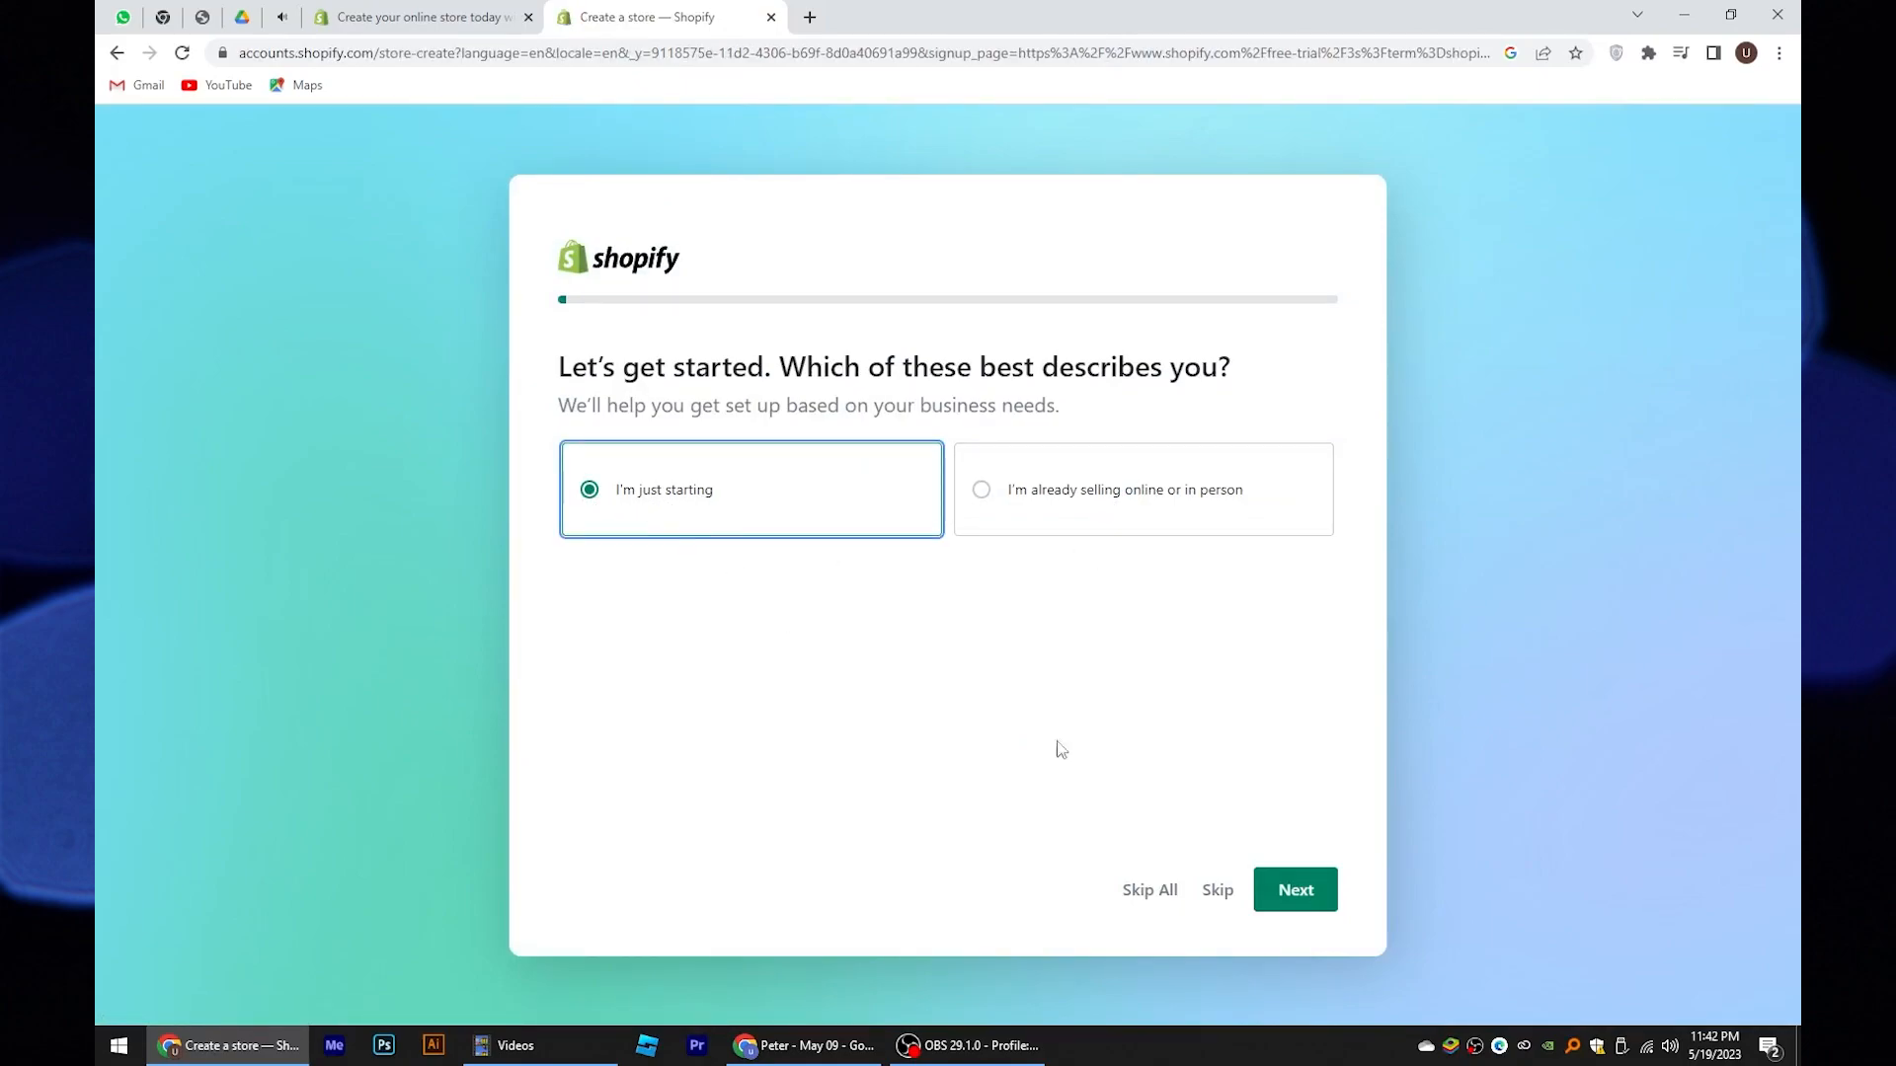
click(1294, 889)
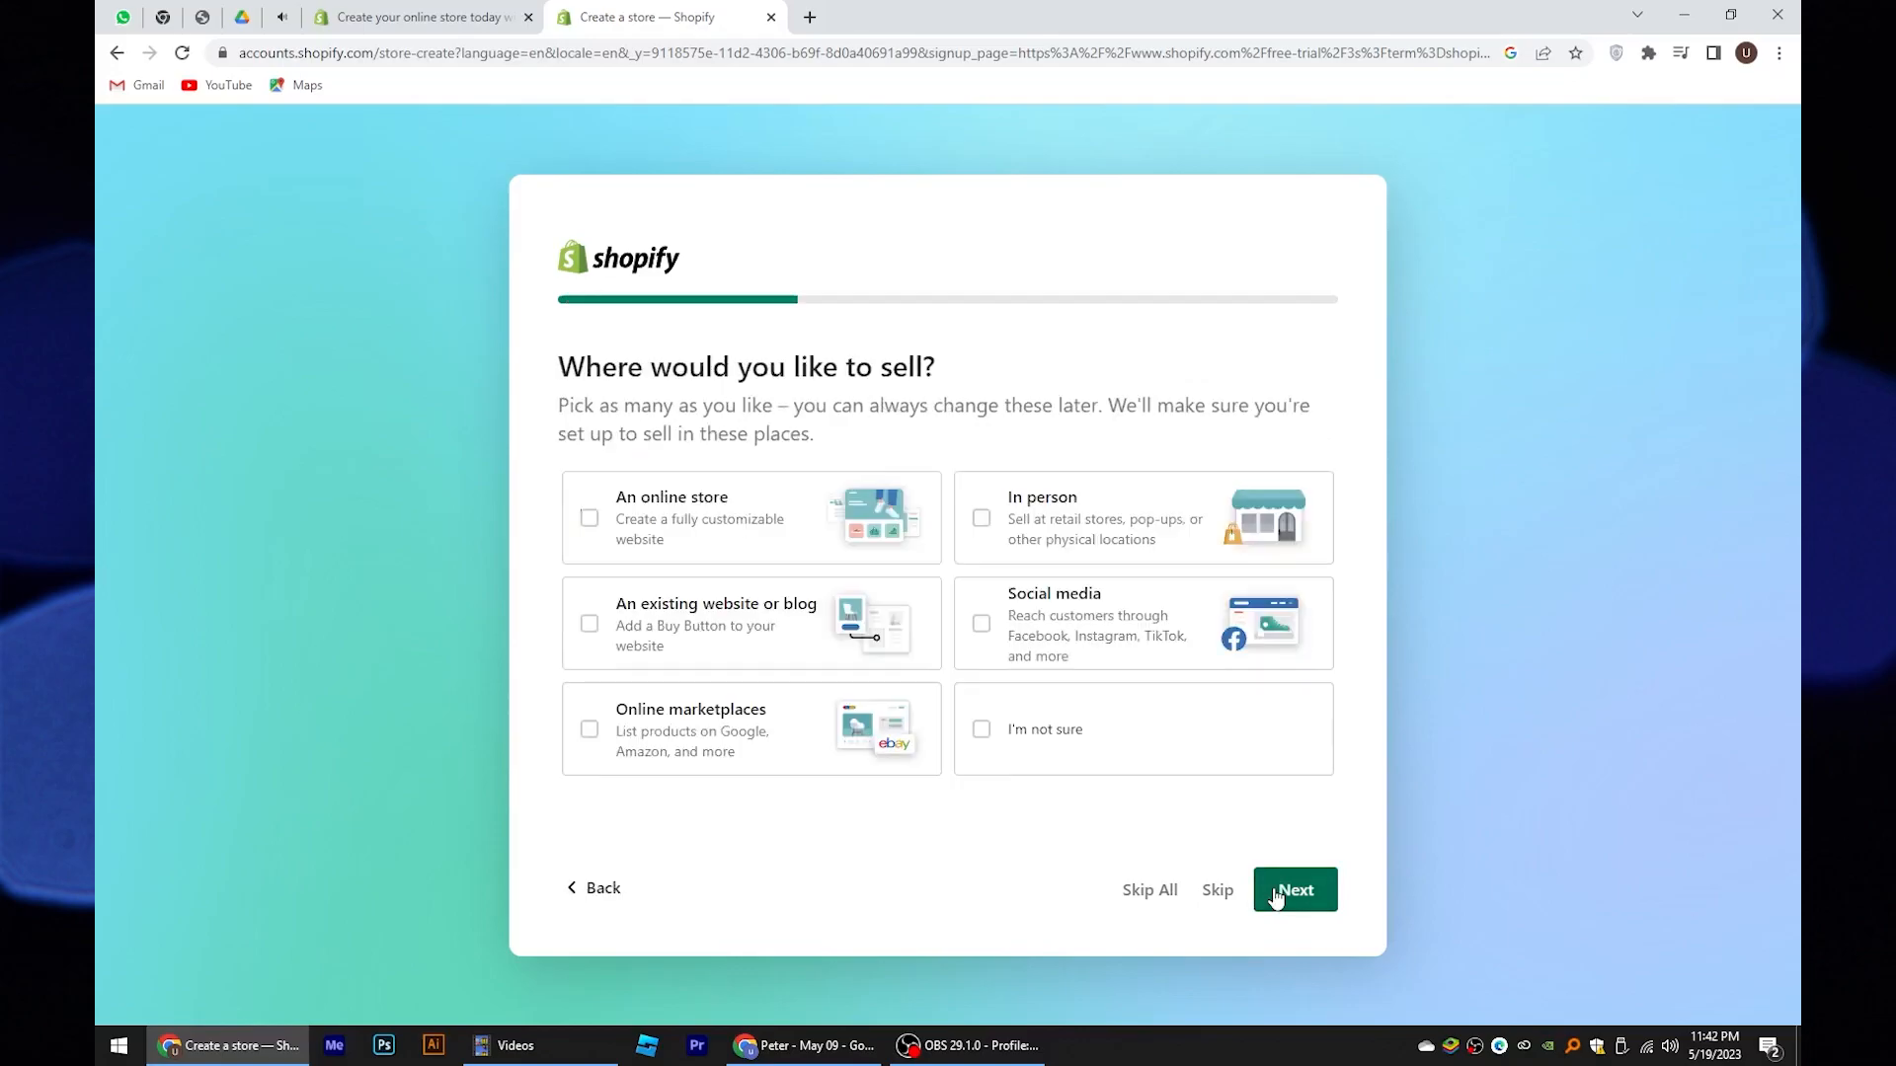
mouse_move(581, 664)
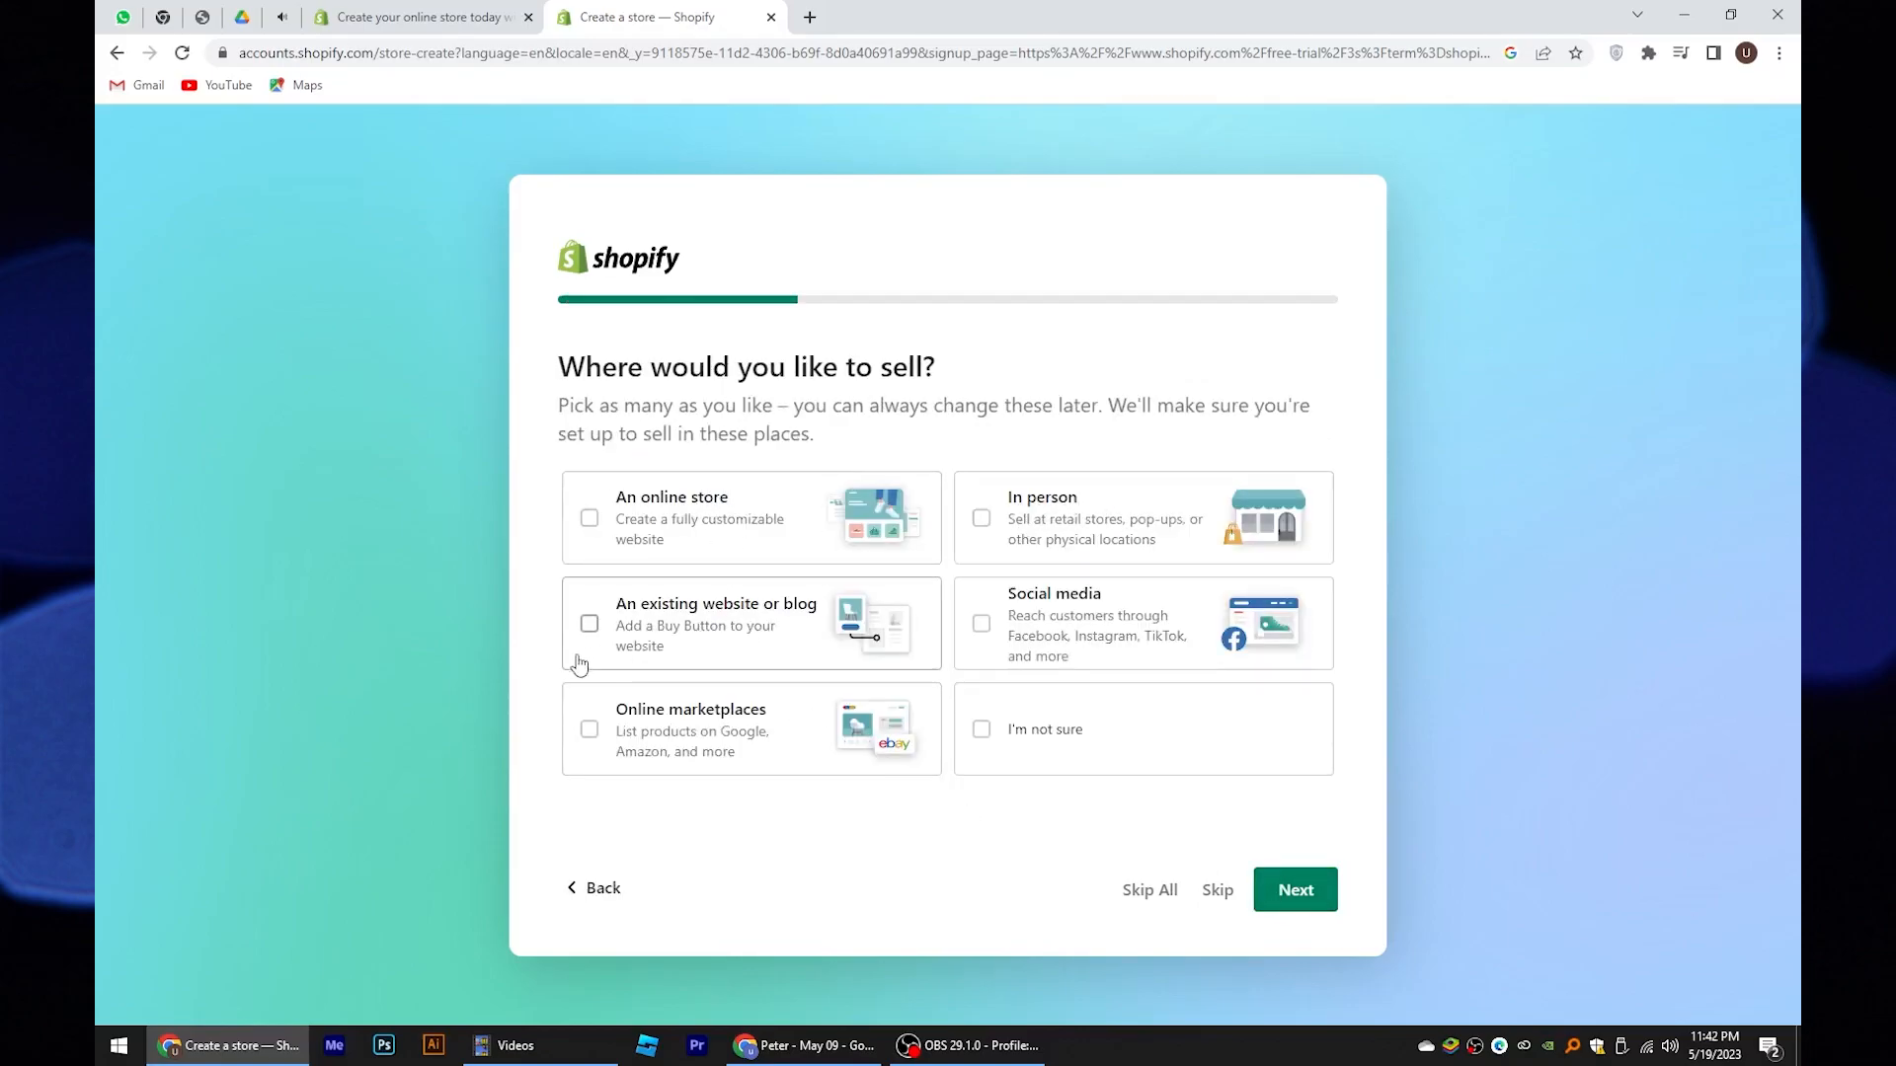
mouse_move(638, 514)
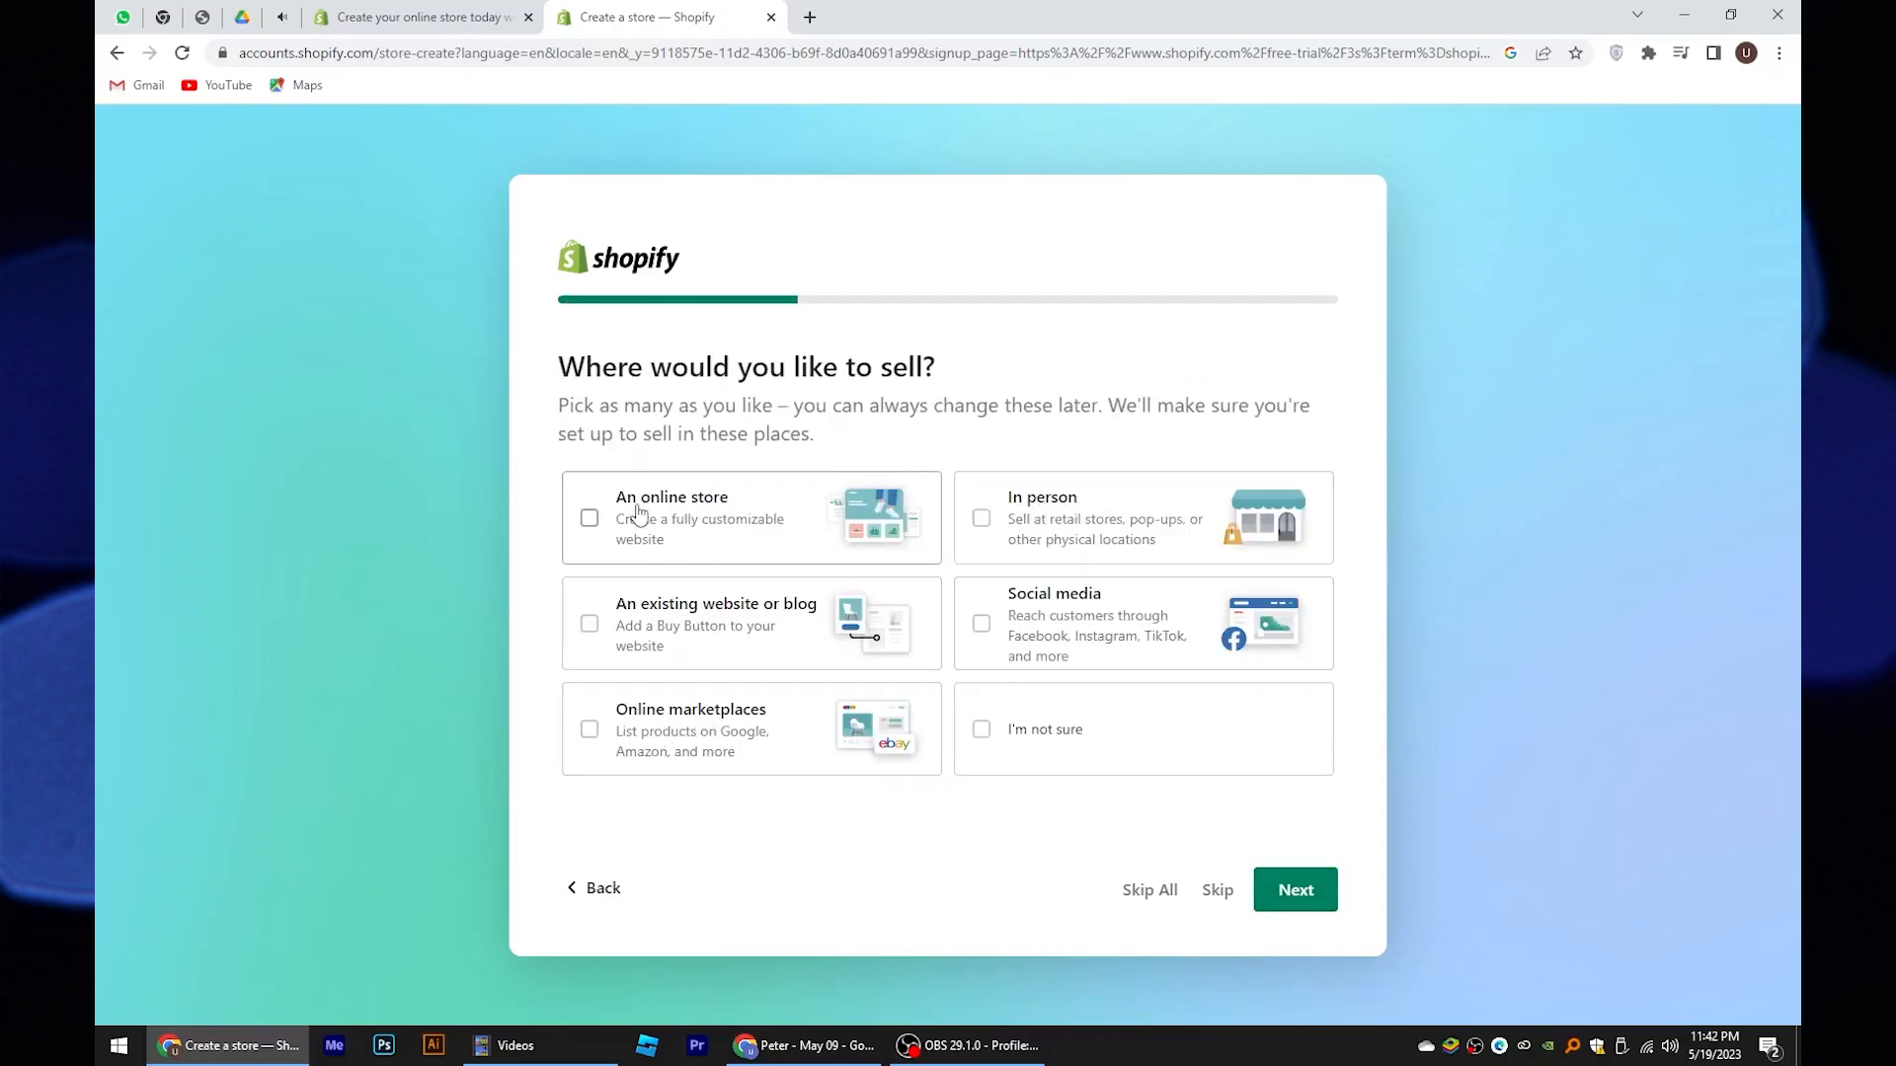
click(1294, 889)
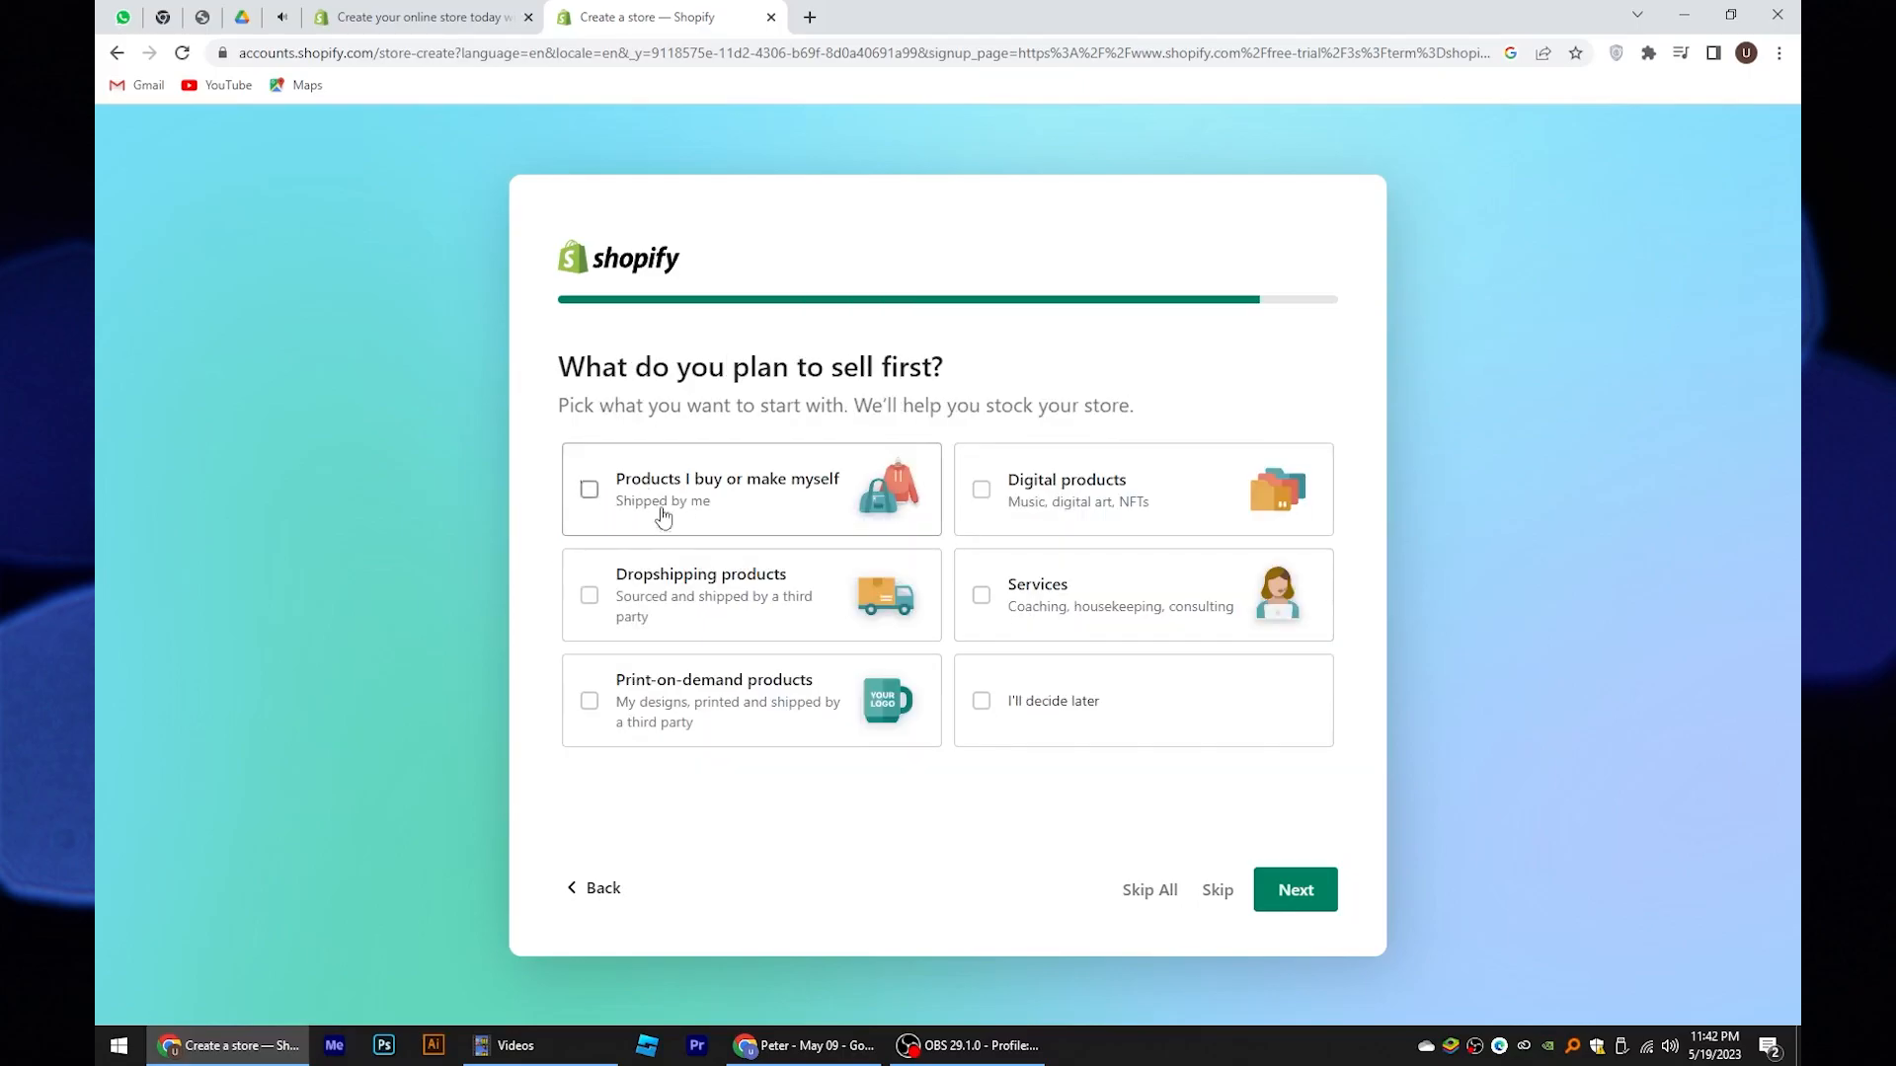
mouse_move(580, 610)
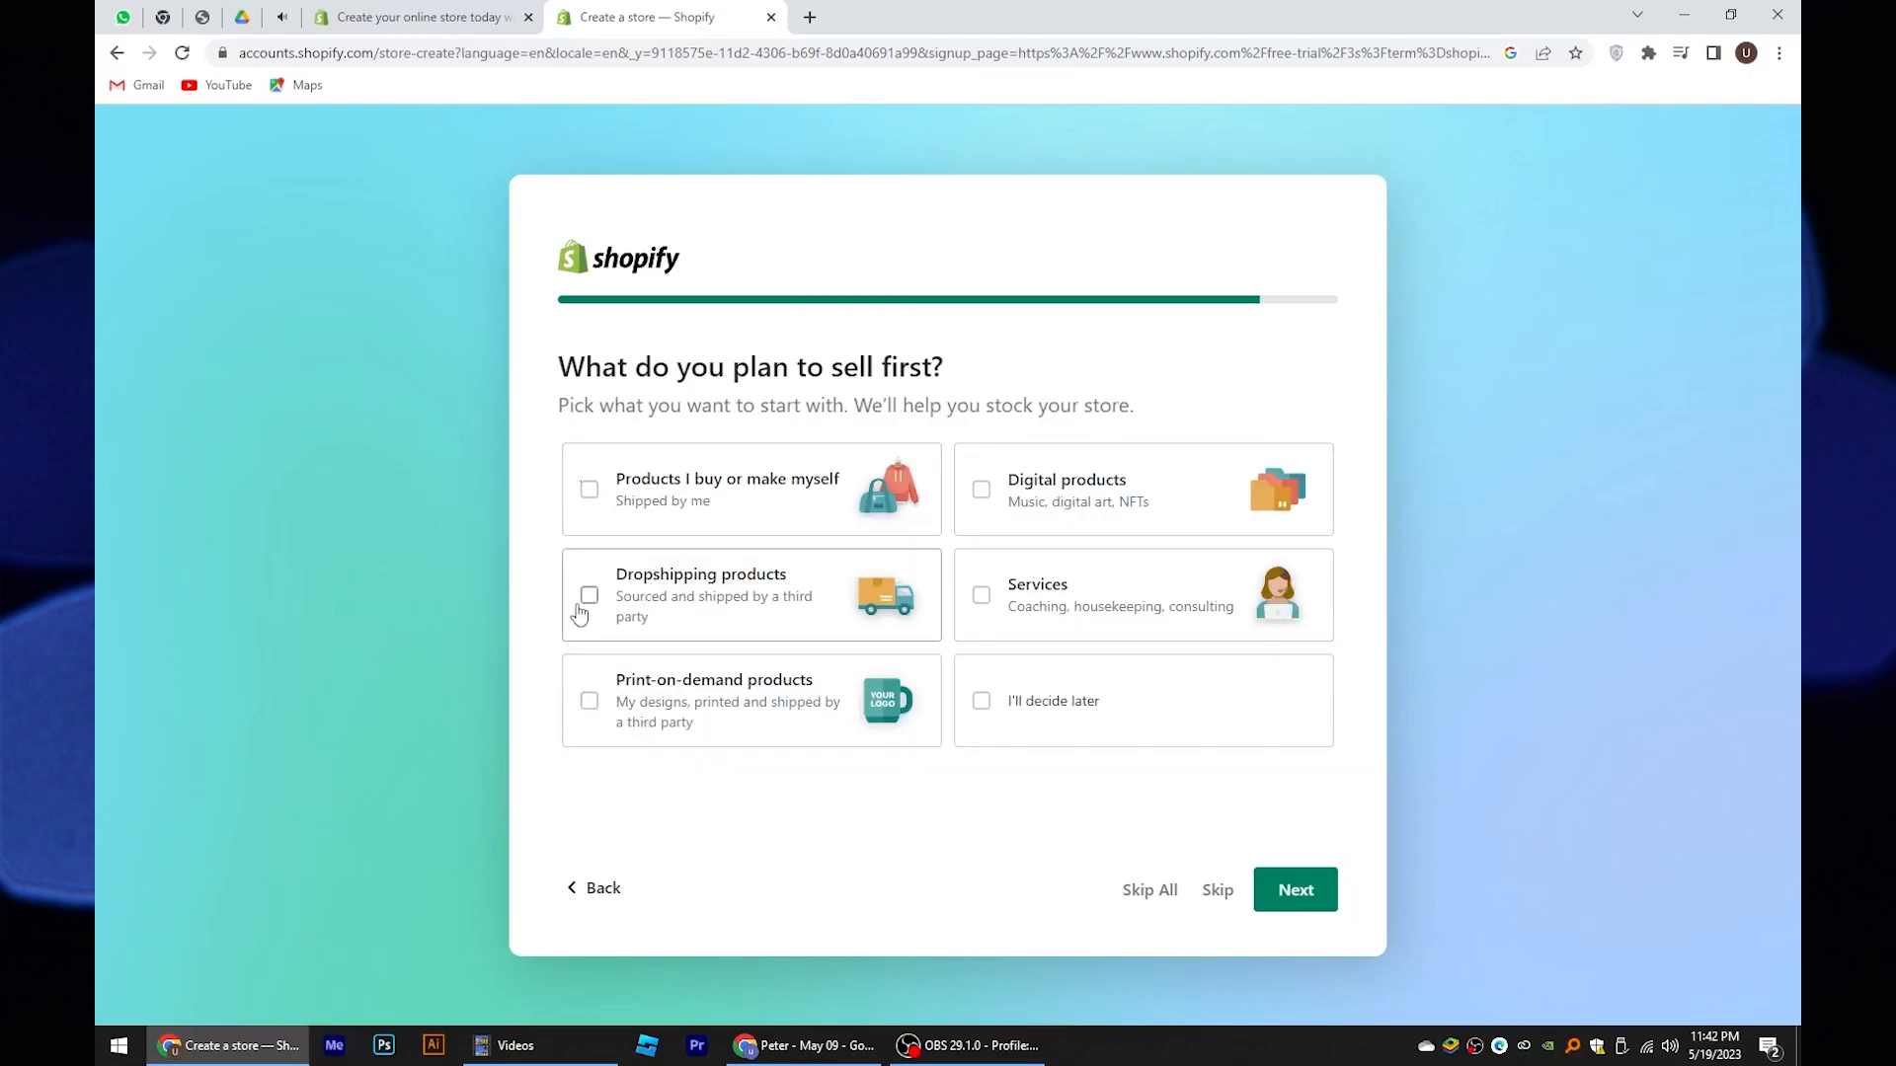
click(1294, 889)
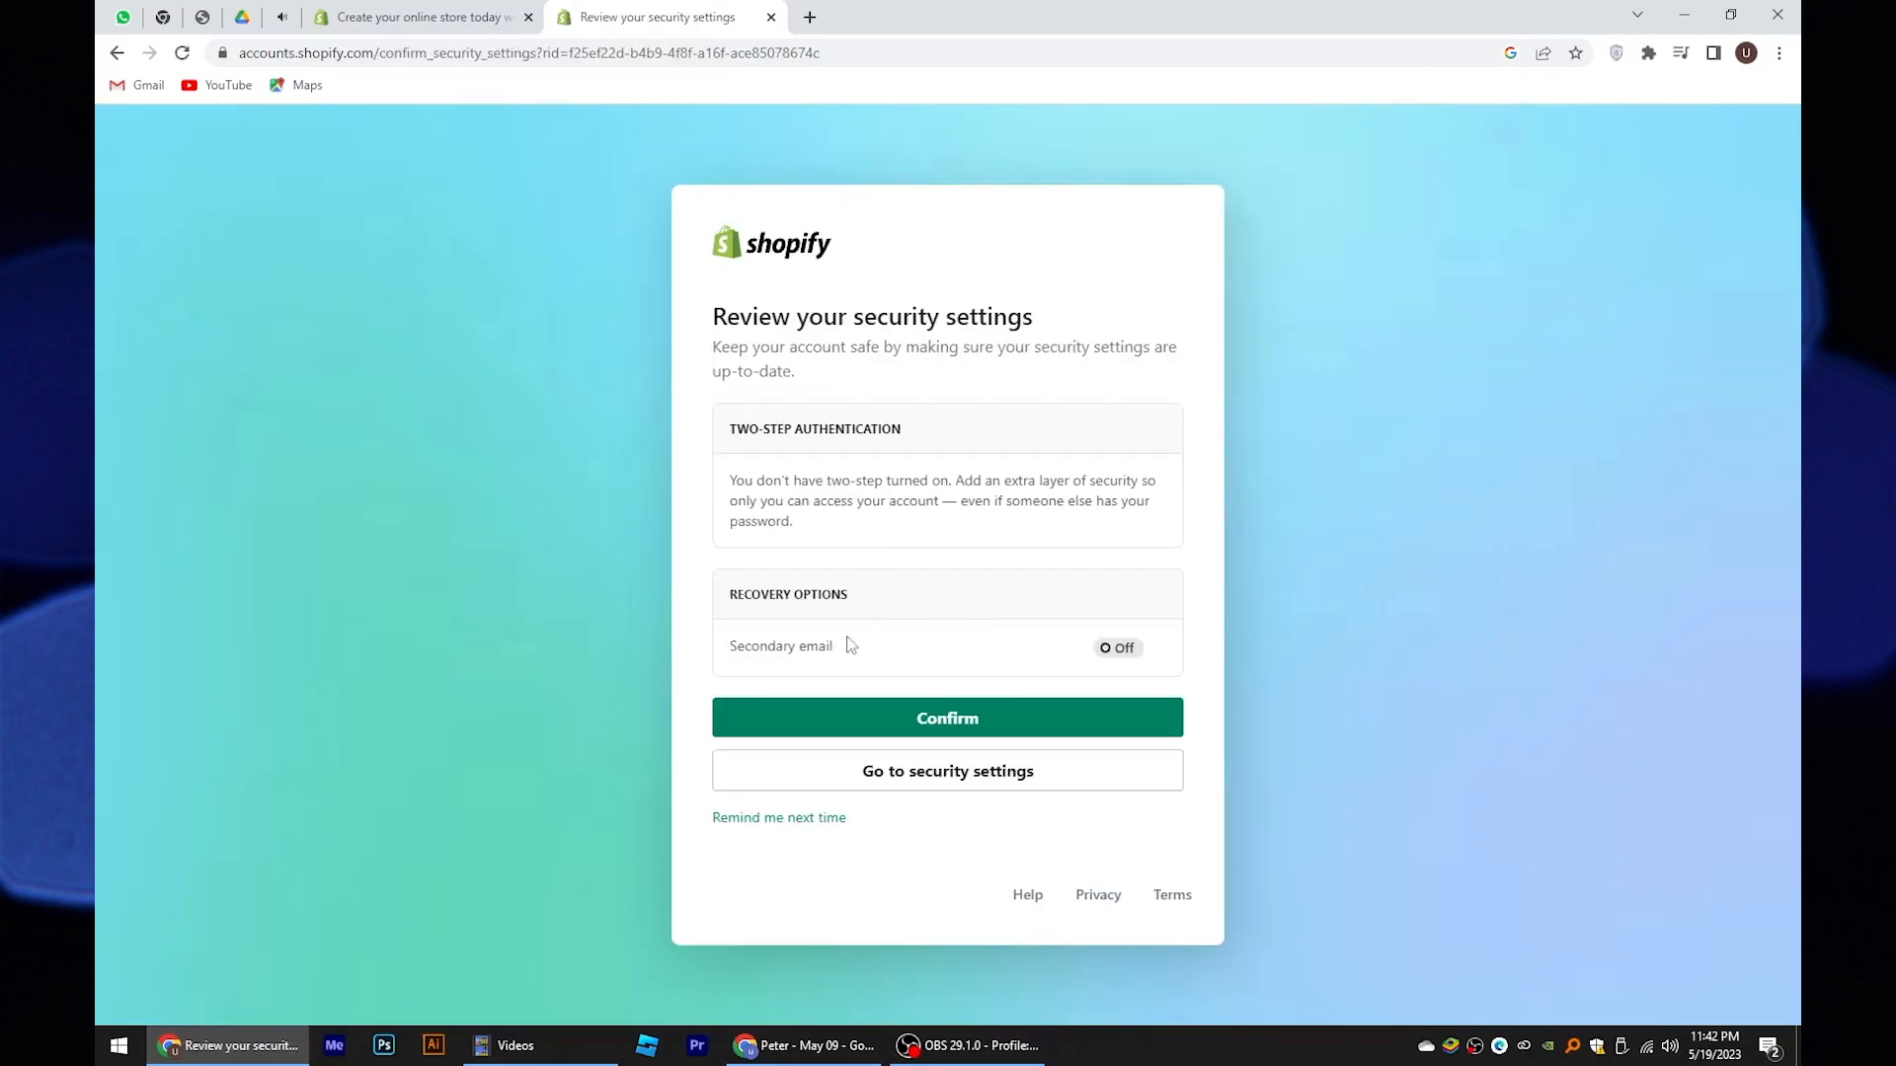
Confirm the security settings and continue with the existing Shopify account
click(946, 719)
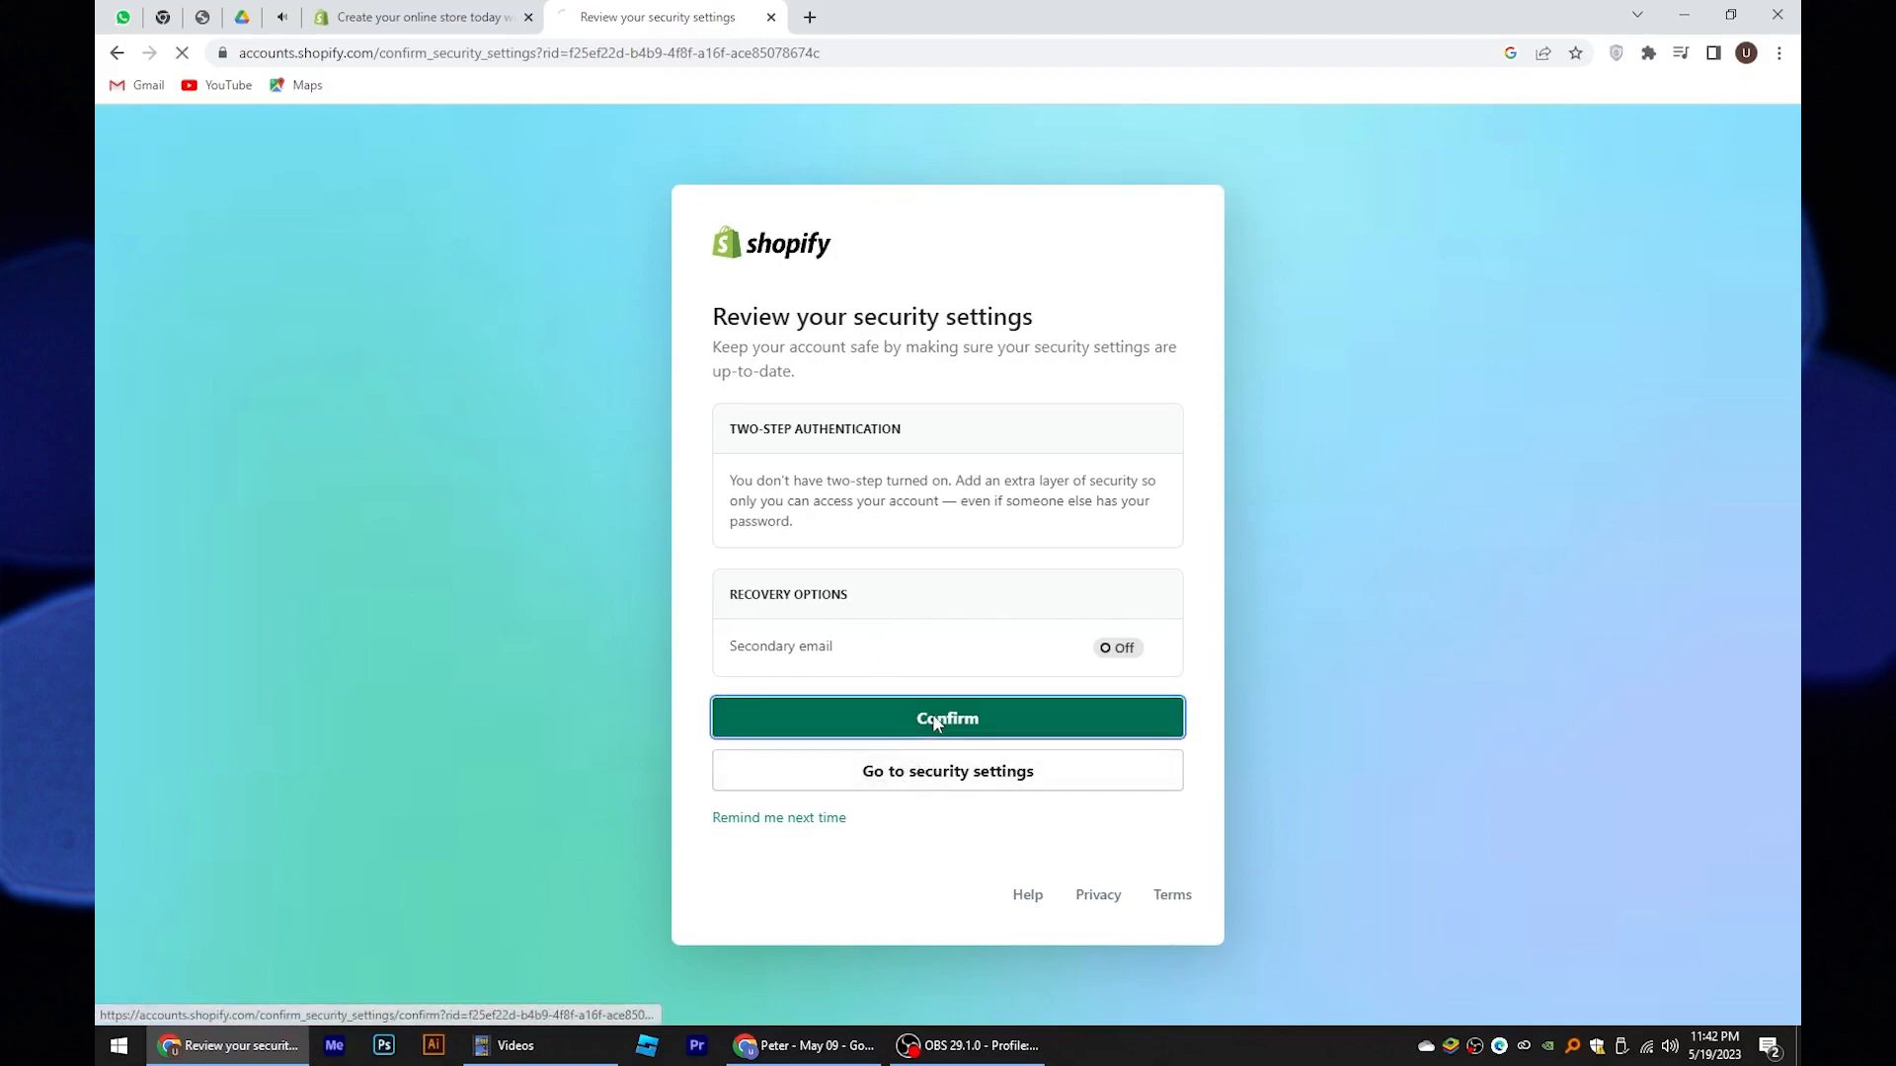
click(946, 719)
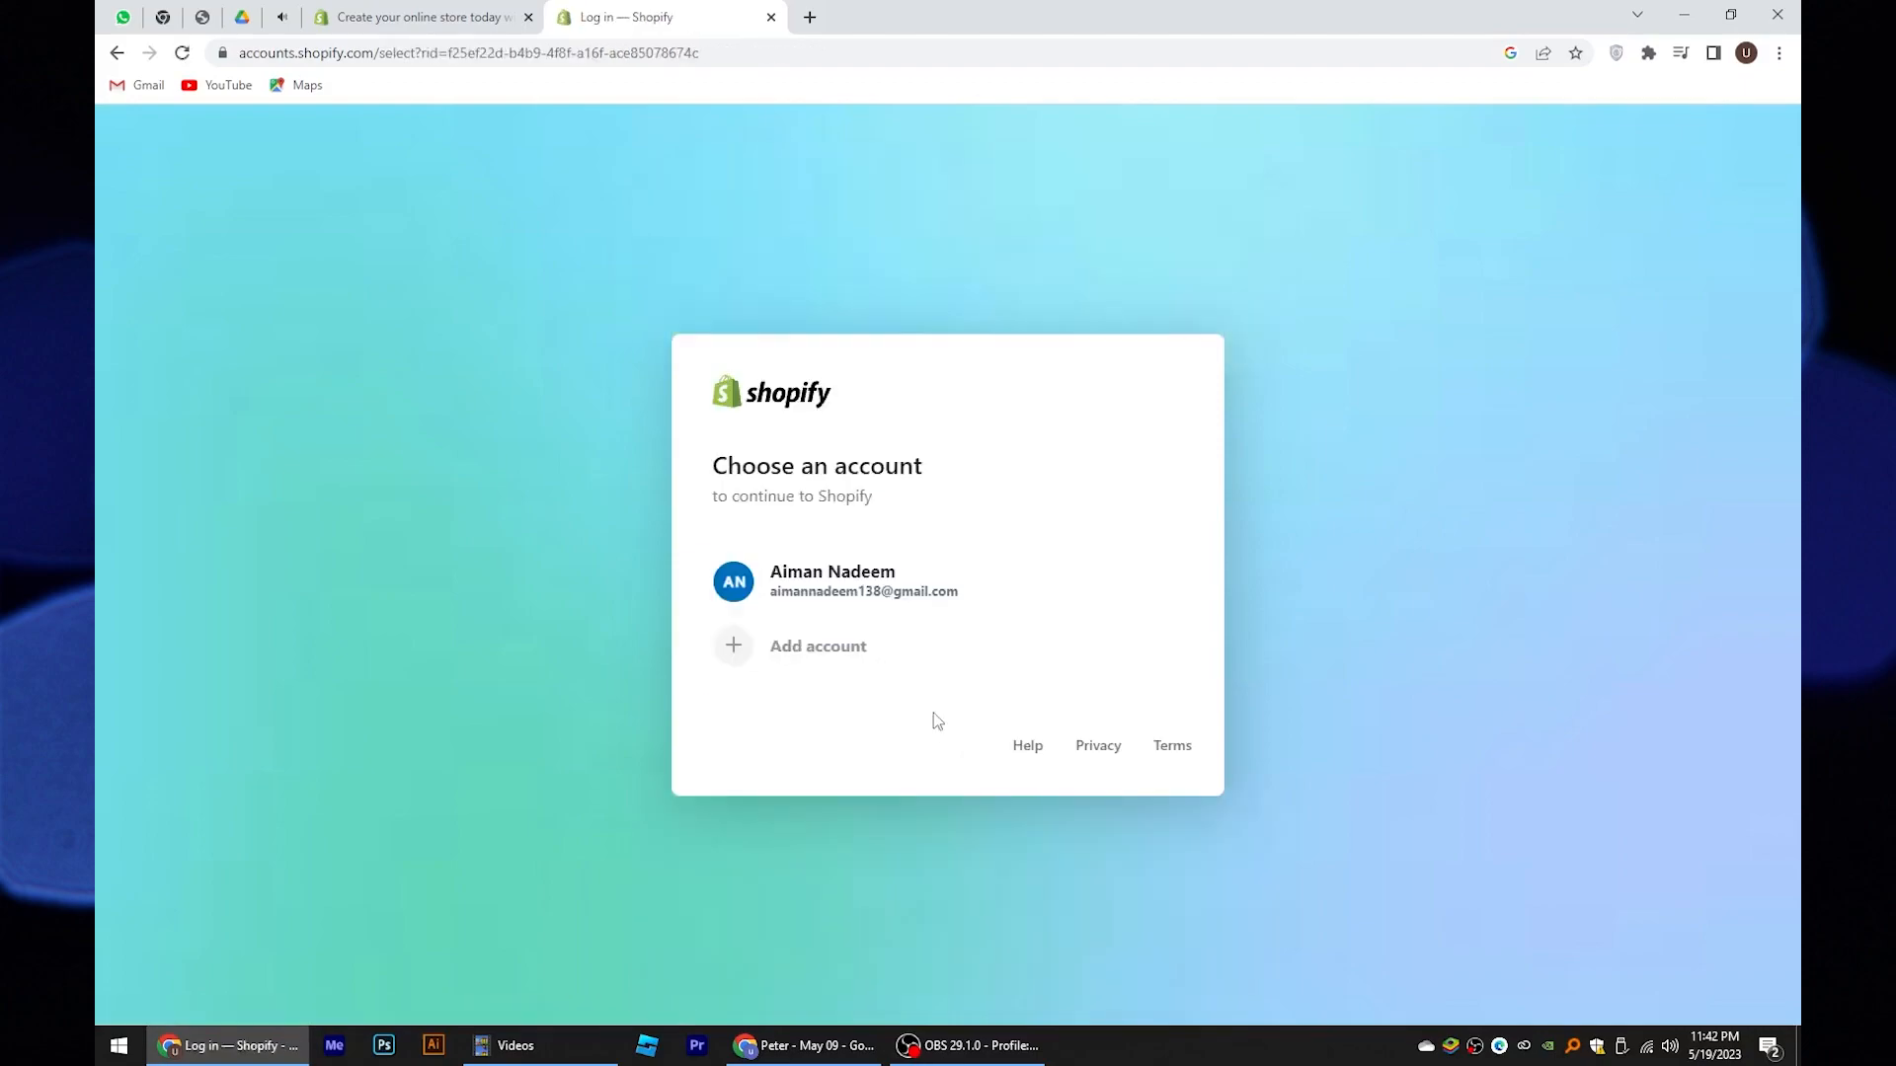
mouse_move(950, 590)
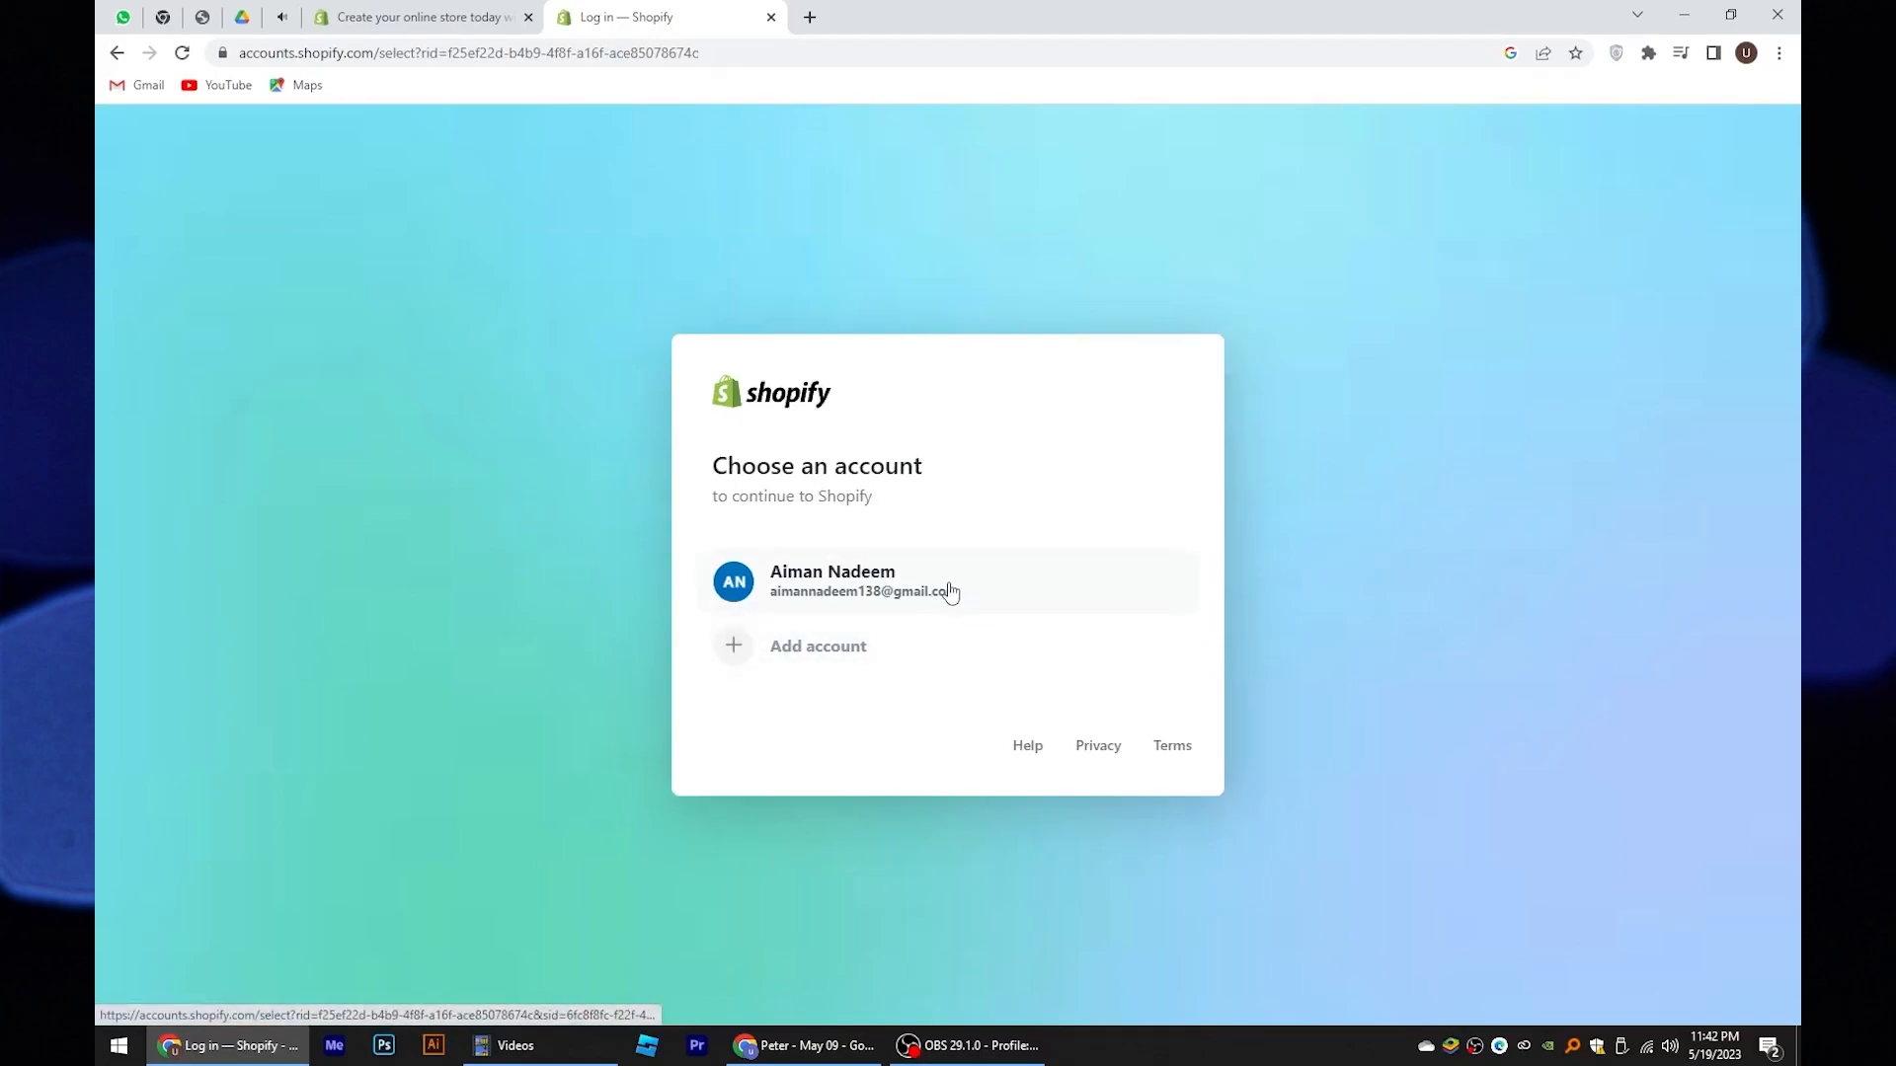
click(948, 581)
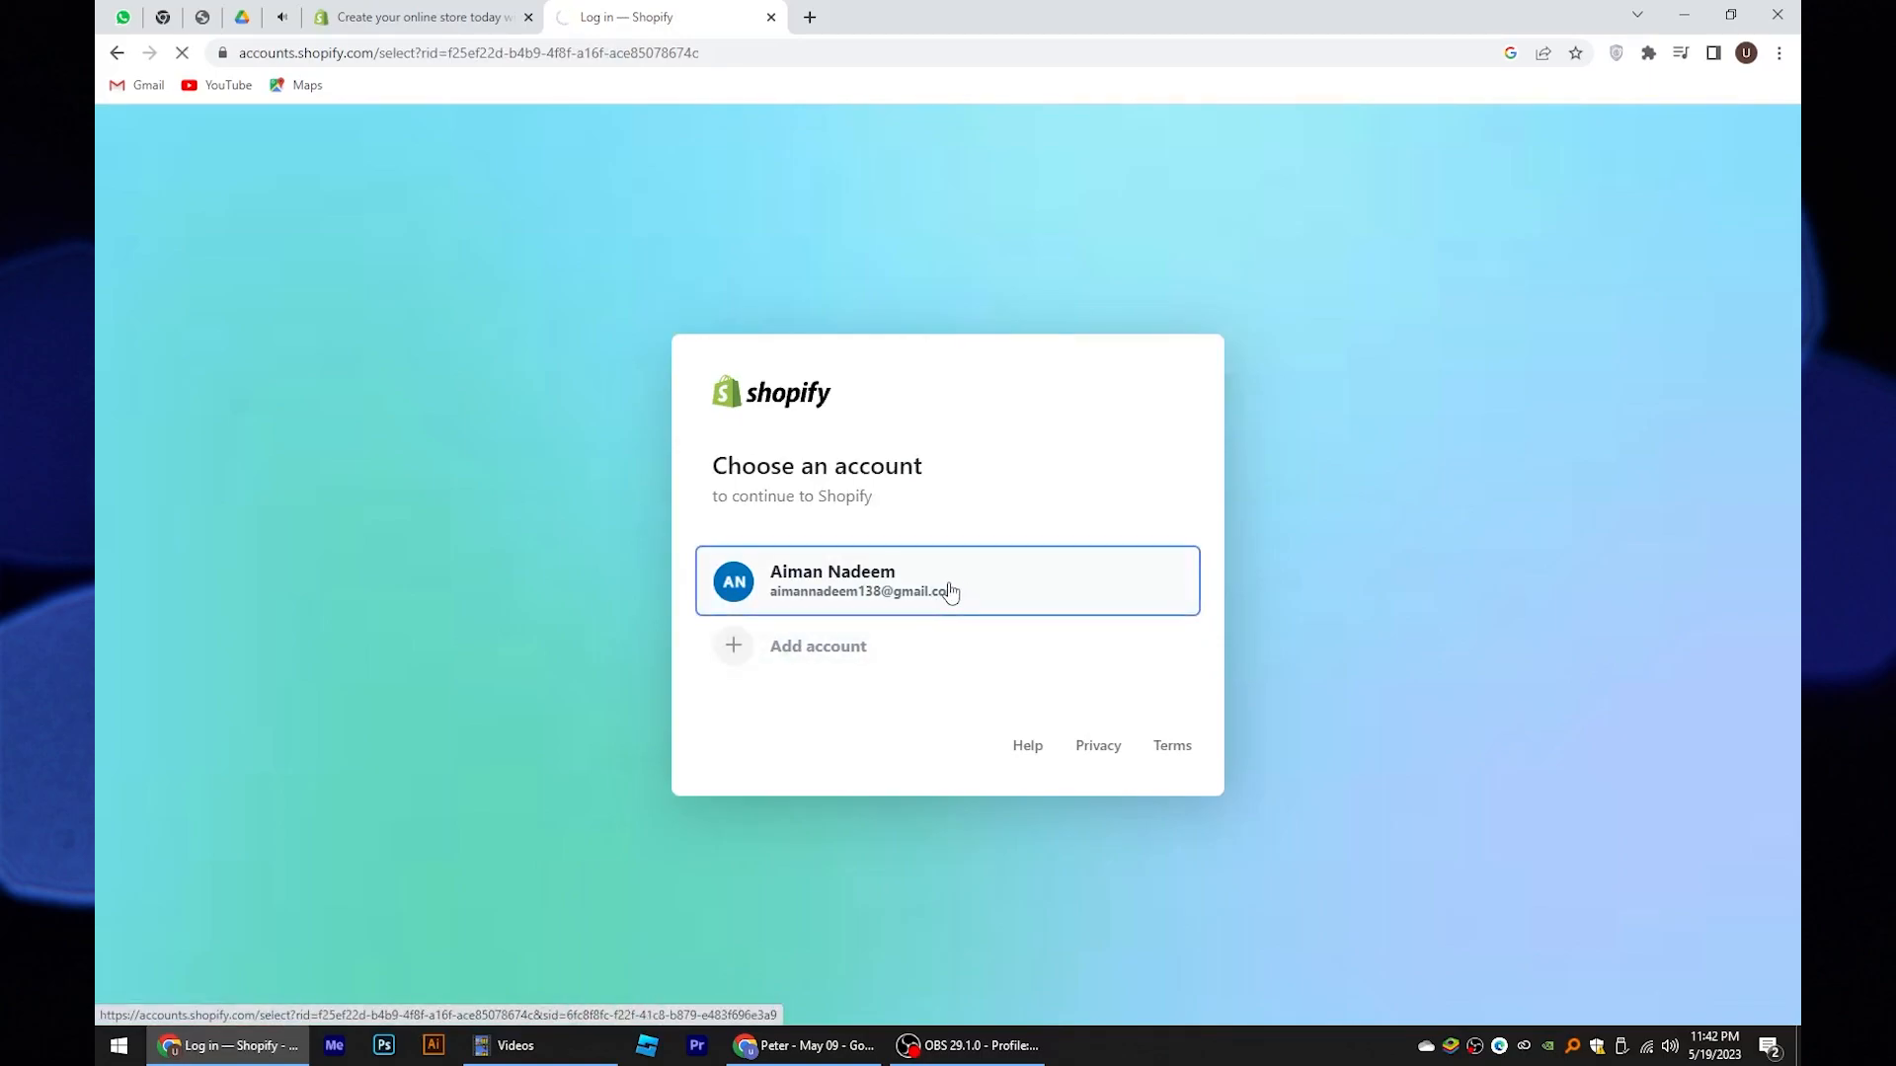
click(946, 581)
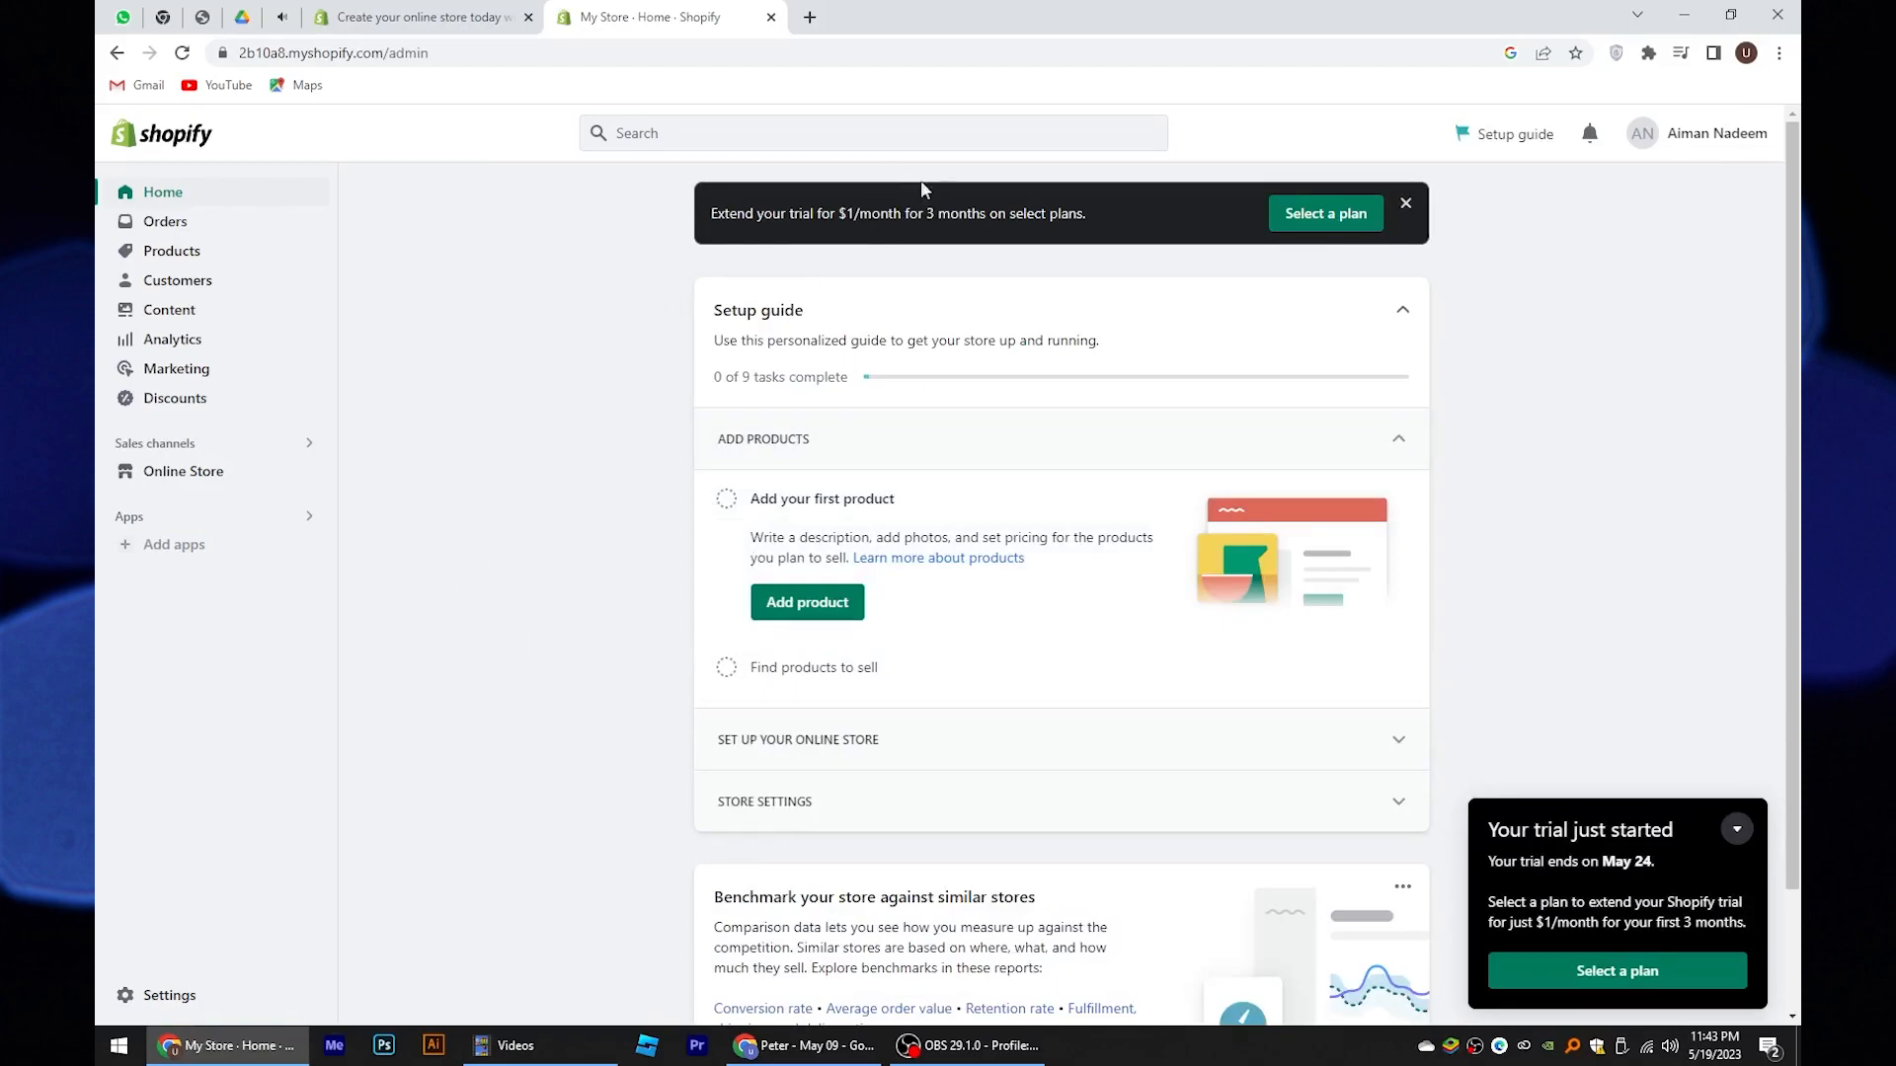
mouse_move(448, 541)
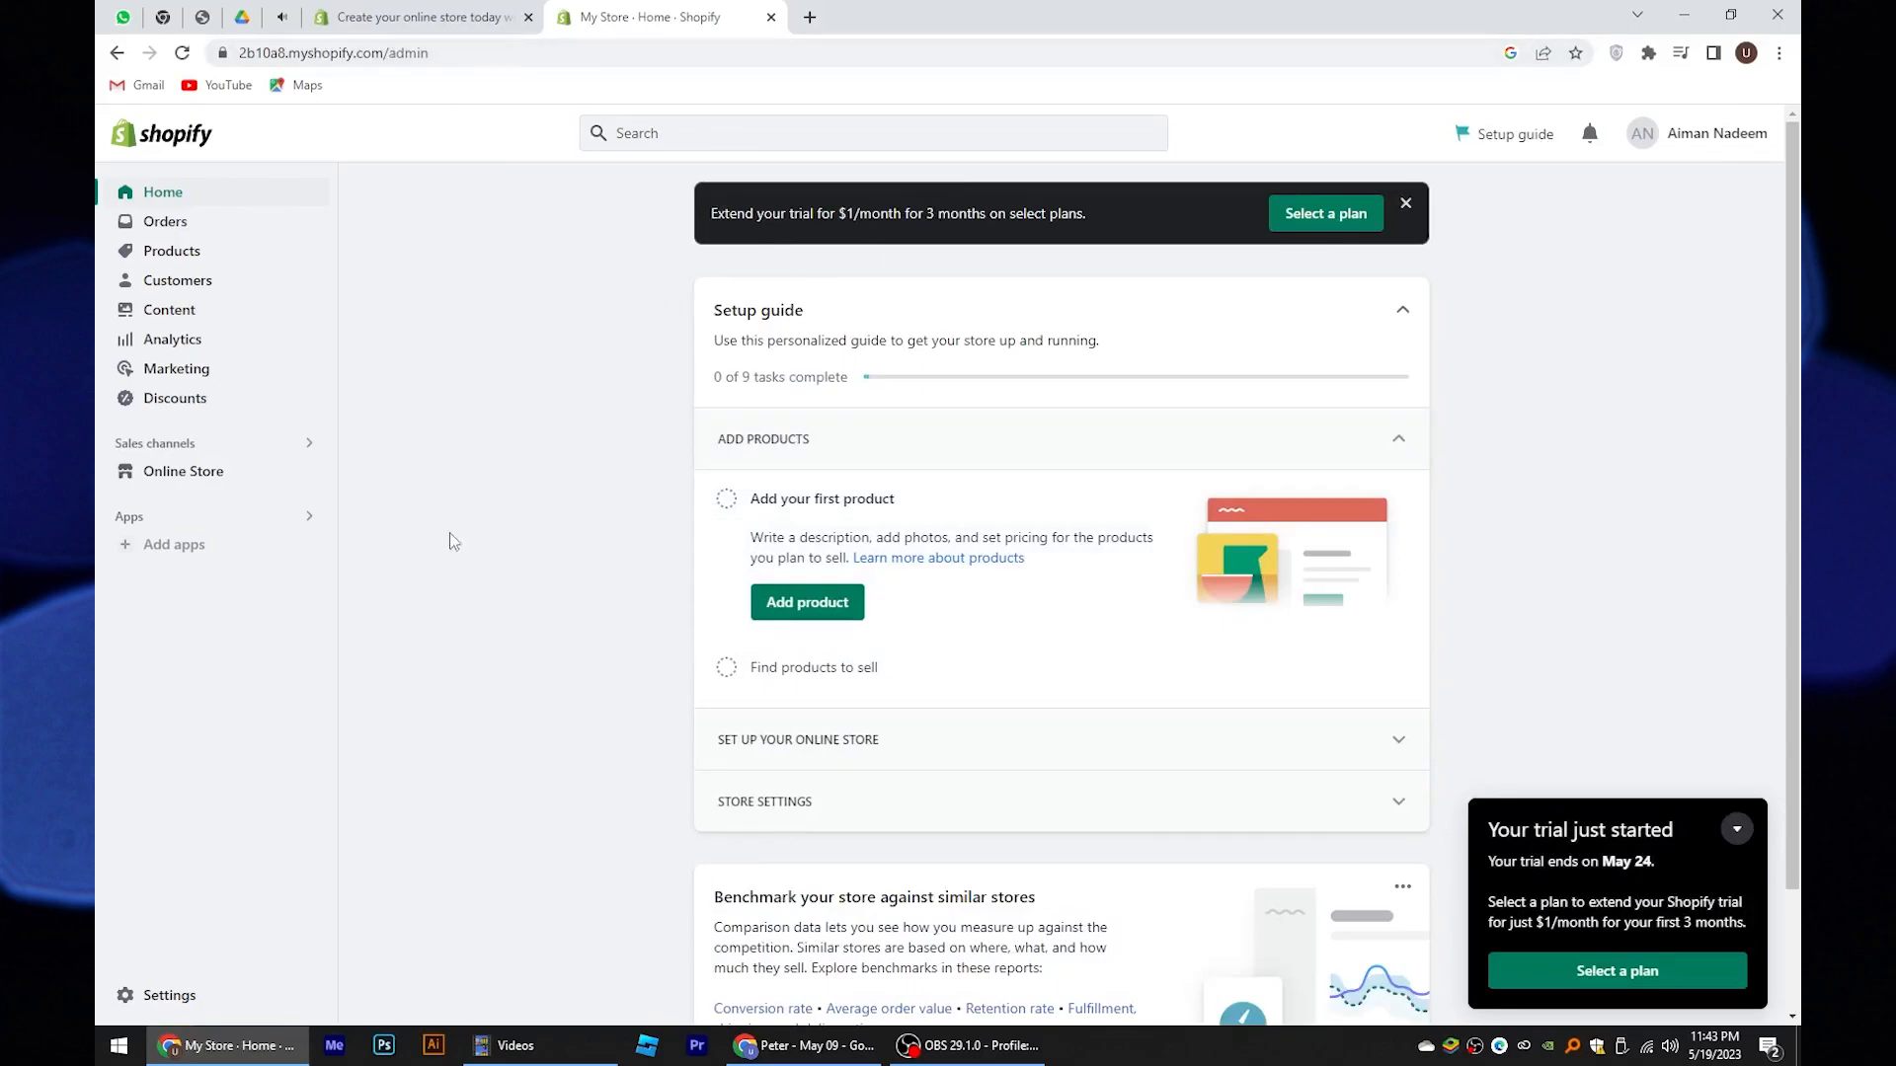
Collapse the 'Your trial just started' notice on the admin Home page
click(1736, 830)
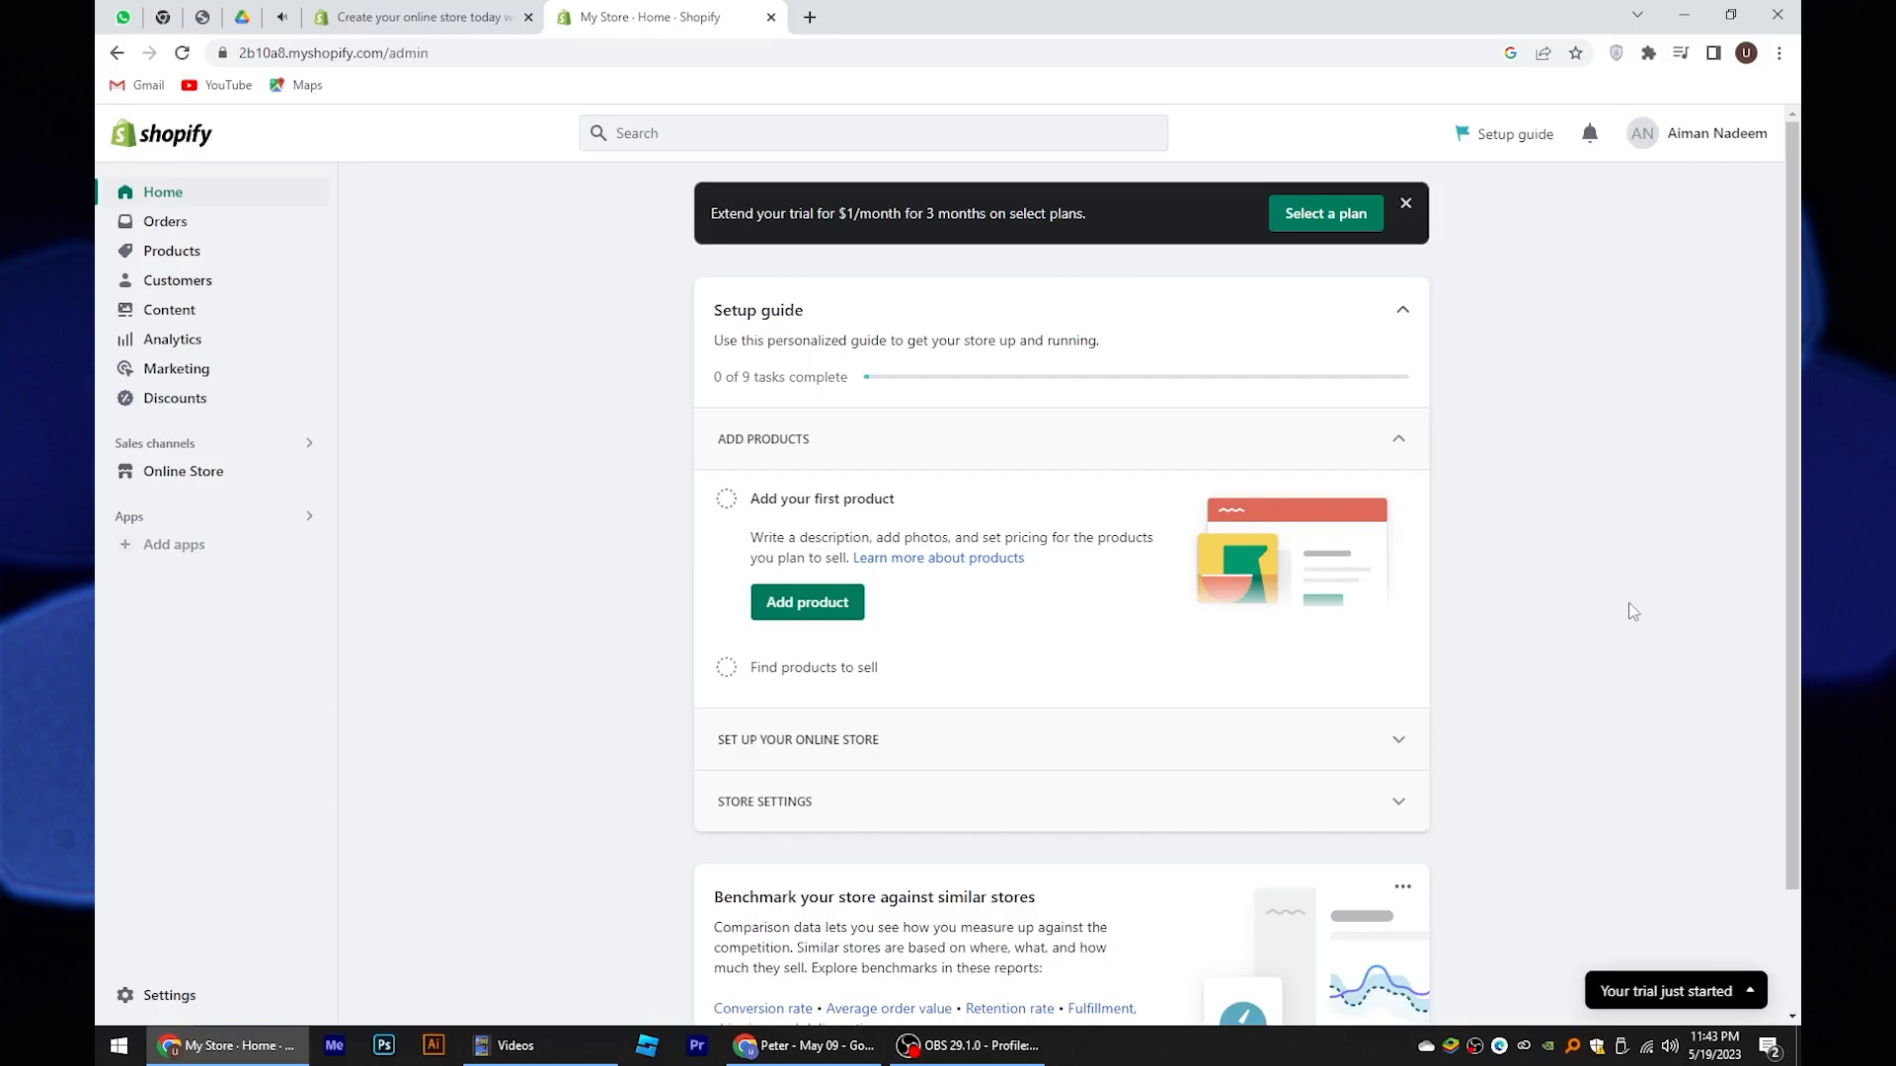